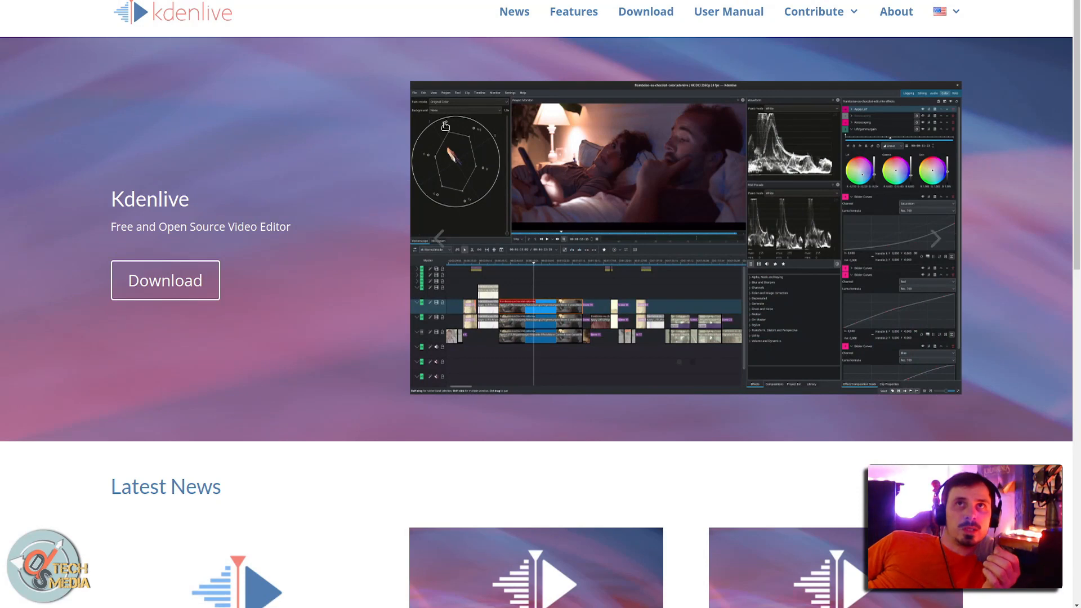
pyautogui.moveTo(405, 66)
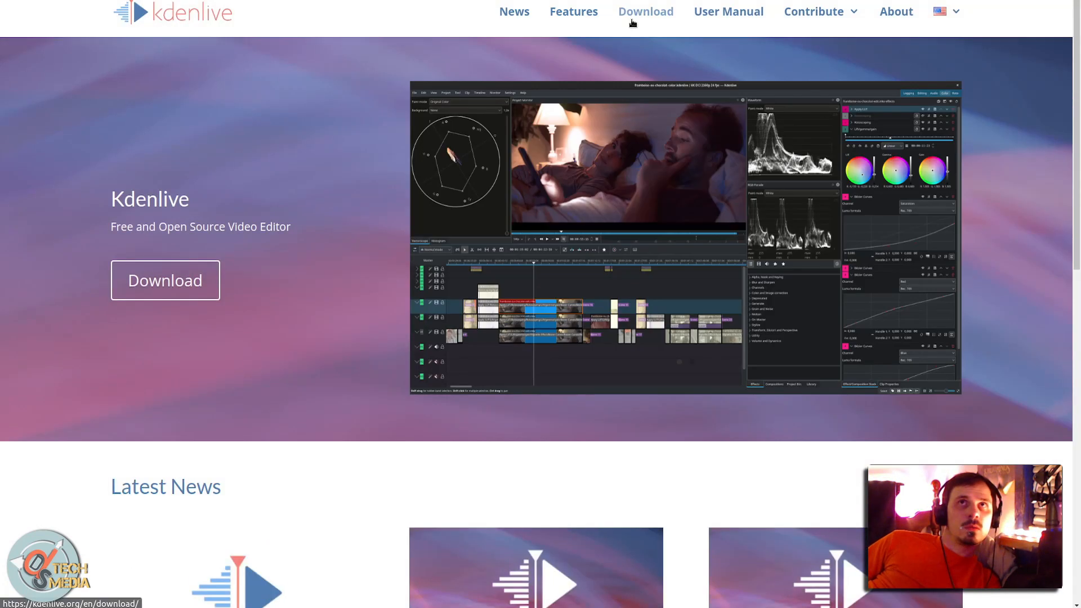
# Go to the Kdenlive download page for version 21.12.2 on Windows, Linux and Mac
pyautogui.click(645, 12)
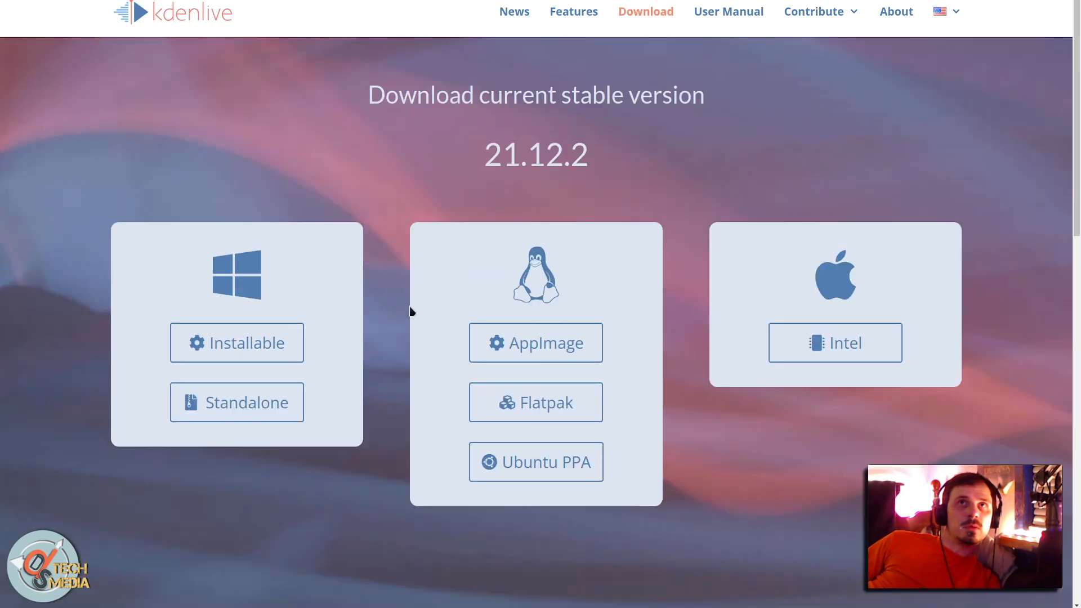
pyautogui.moveTo(495, 290)
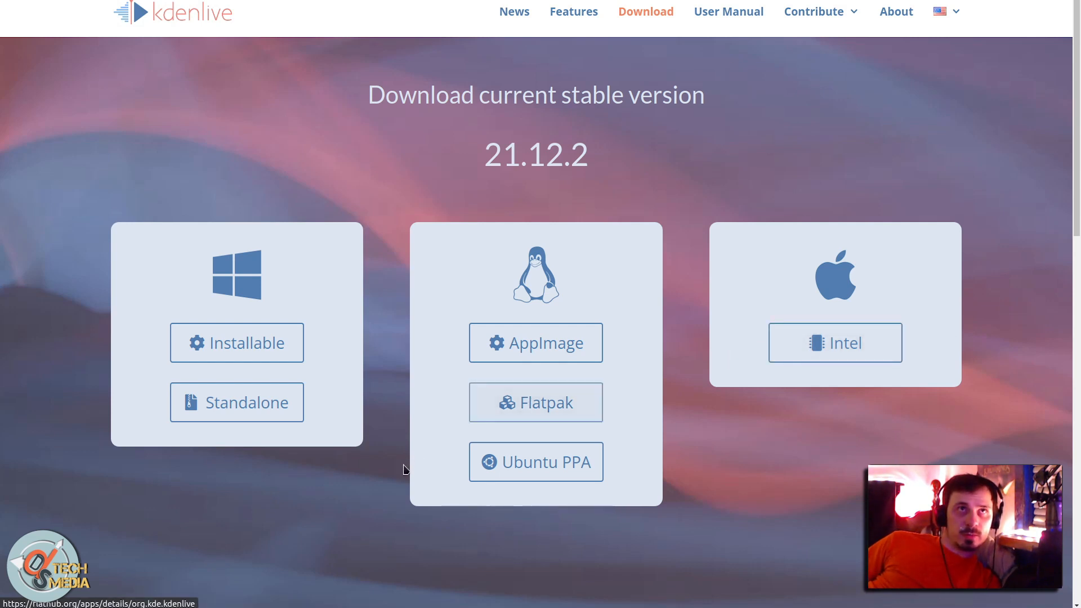
pyautogui.moveTo(308, 593)
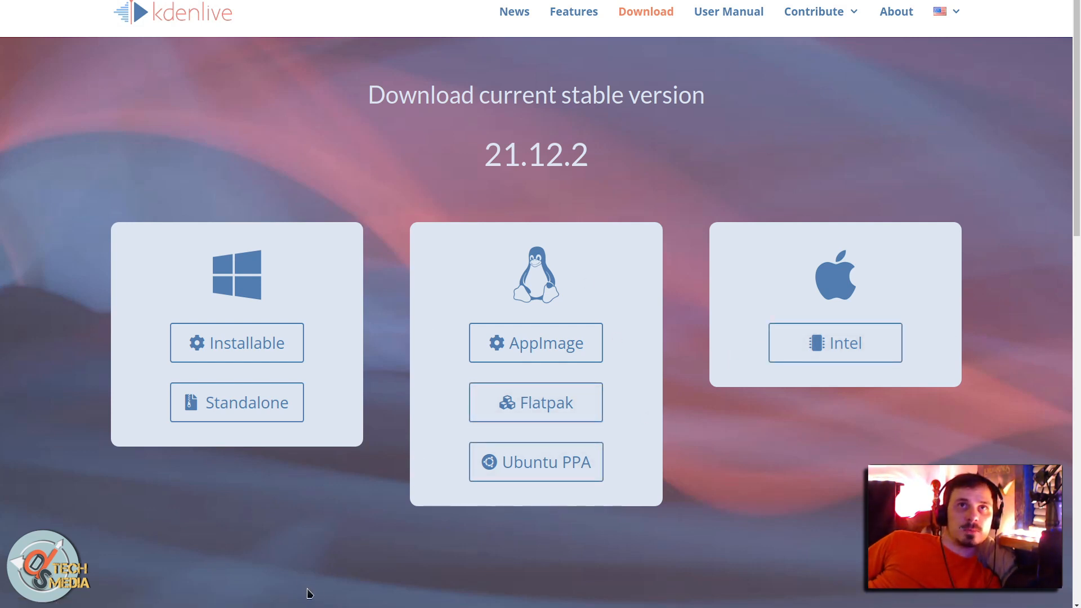
pyautogui.moveTo(237, 343)
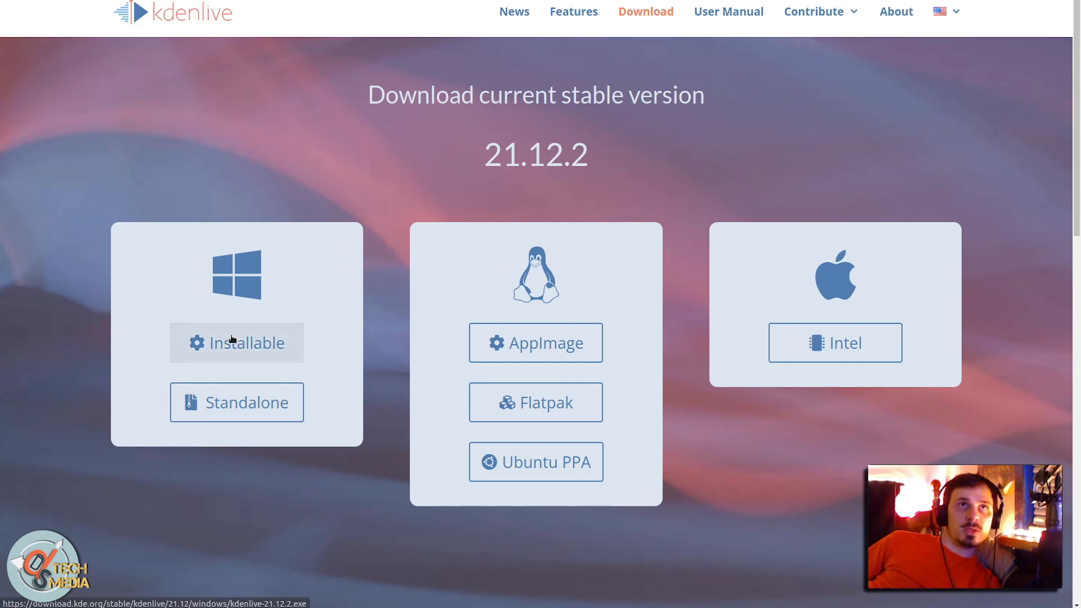
pyautogui.moveTo(237, 402)
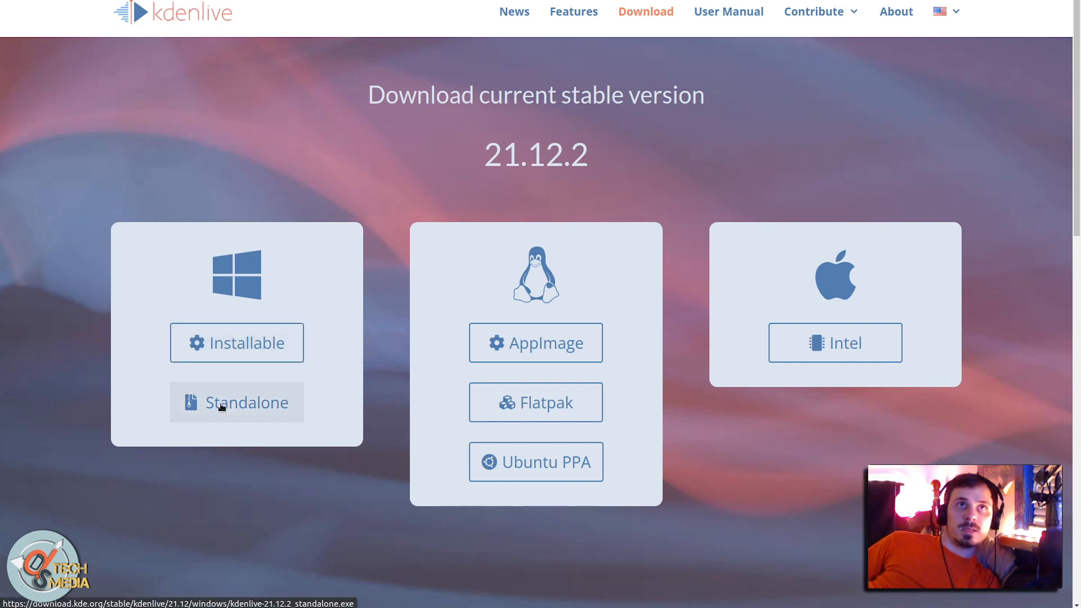
pyautogui.moveTo(536, 343)
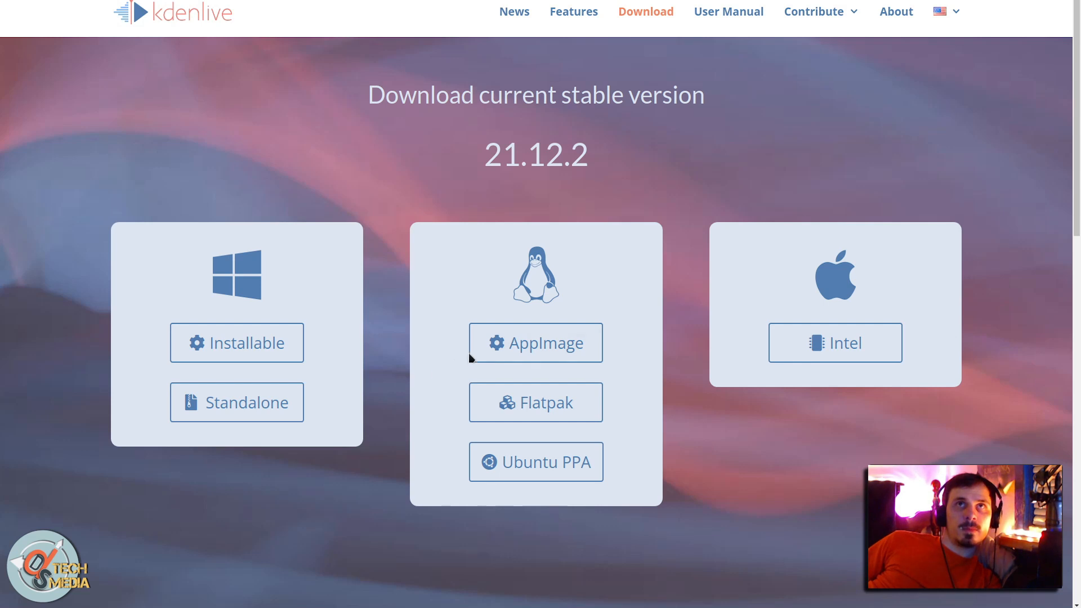
pyautogui.moveTo(536, 343)
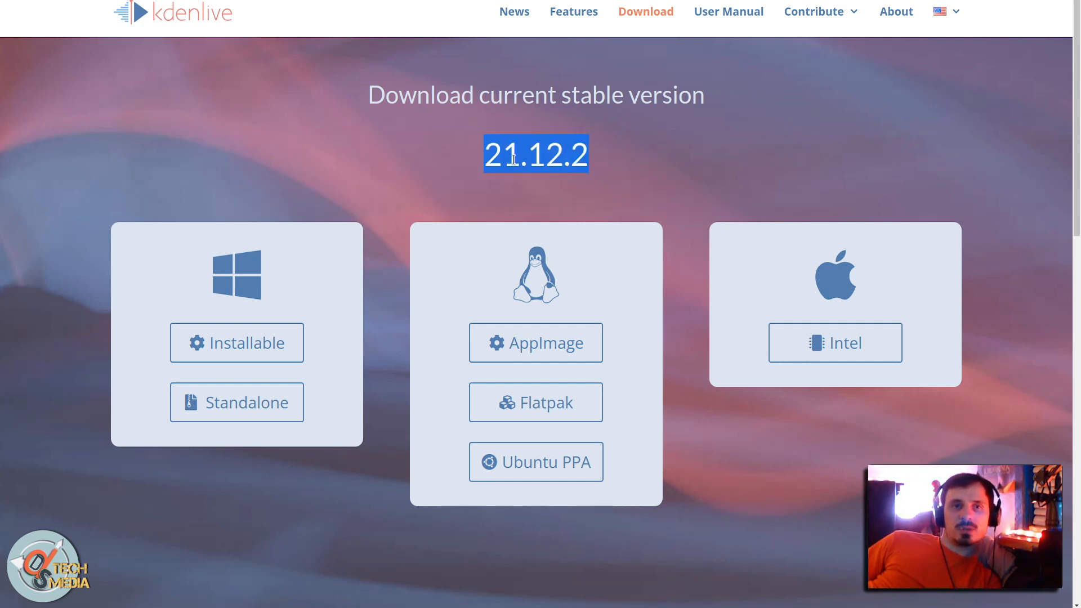
pyautogui.moveTo(600, 360)
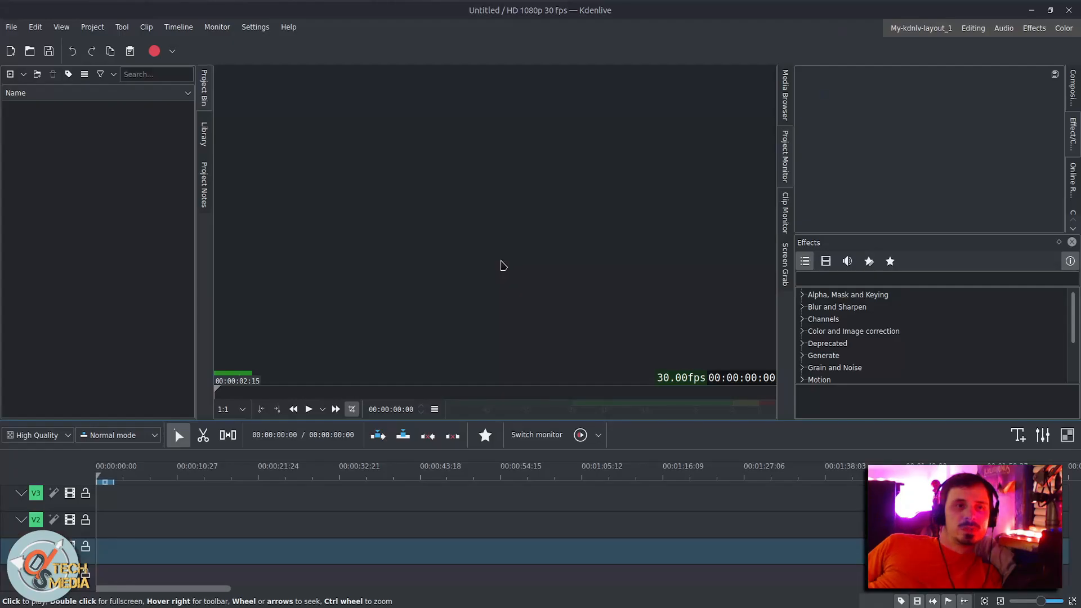
# Open Playstation5-Unboxing.kdenlive from the recent projects list
pyautogui.click(11, 27)
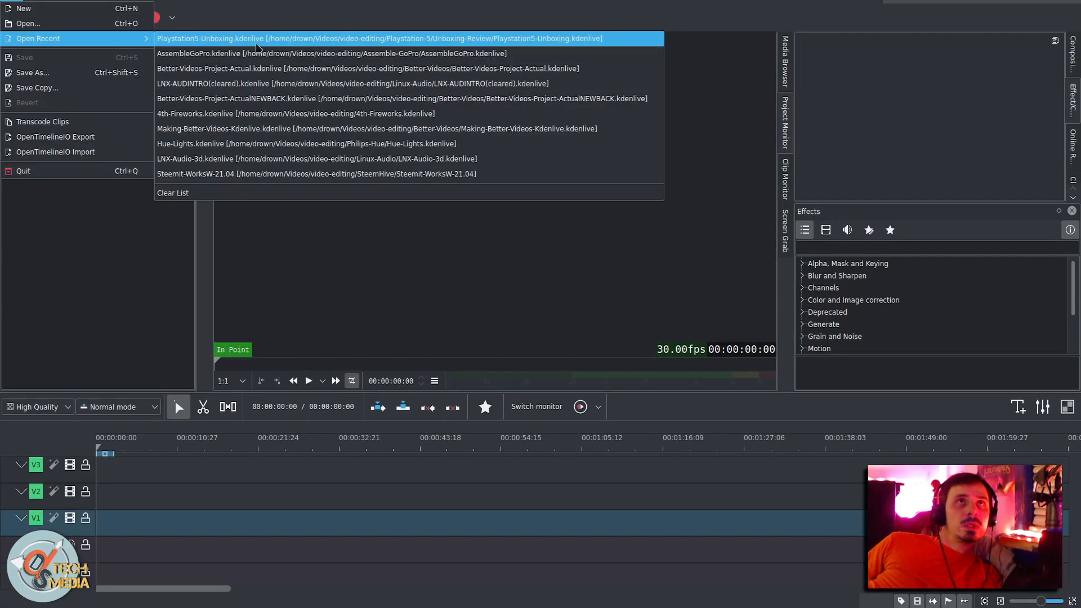
pyautogui.click(376, 37)
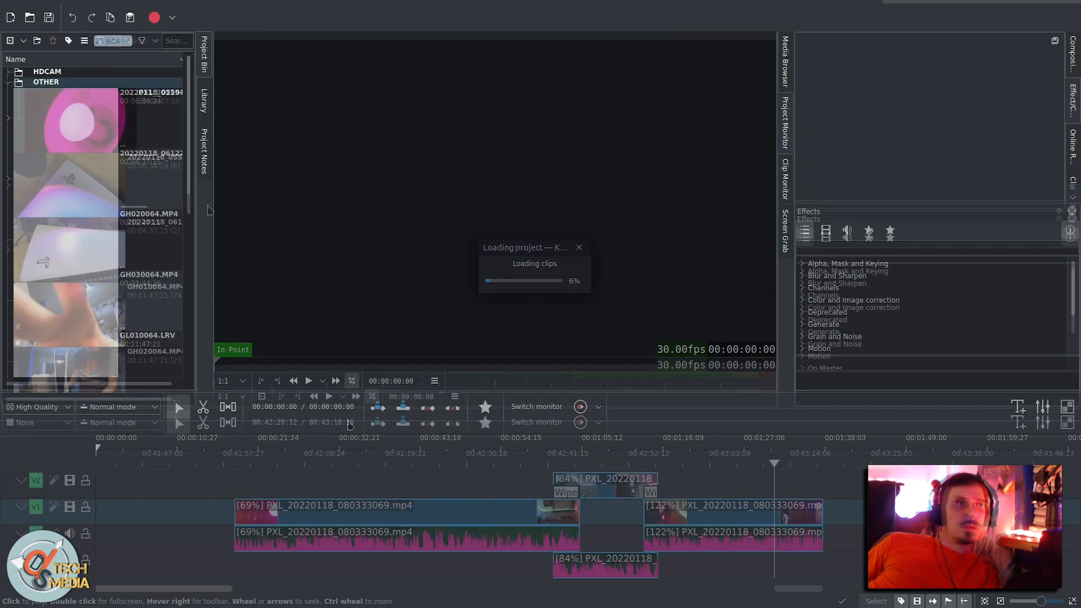
# Open the Project Bin's OTHER folder in a new bin
pyautogui.rightClick(46, 82)
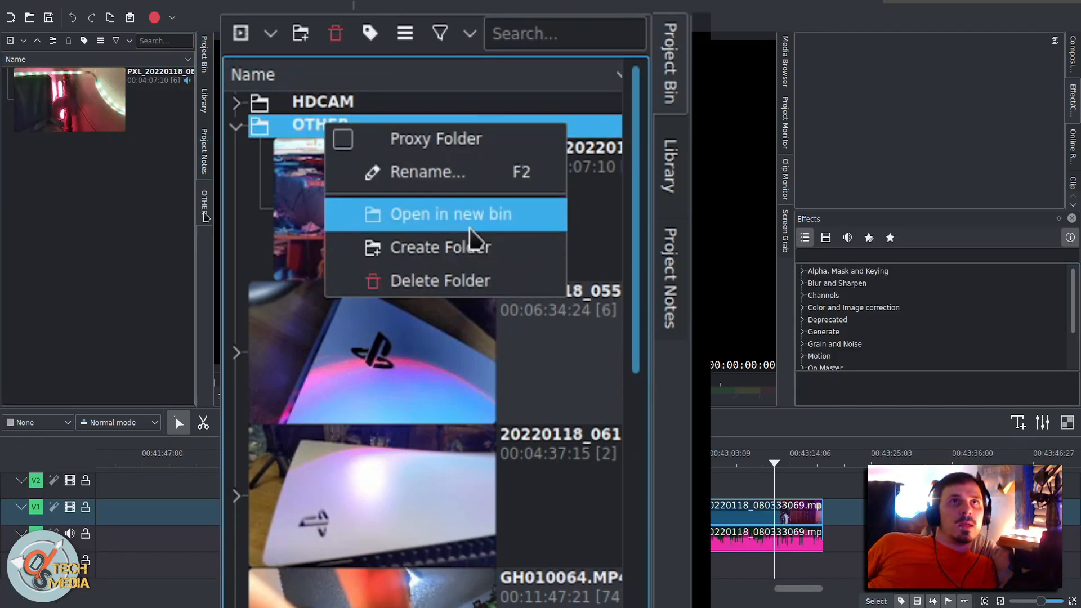
pyautogui.click(449, 214)
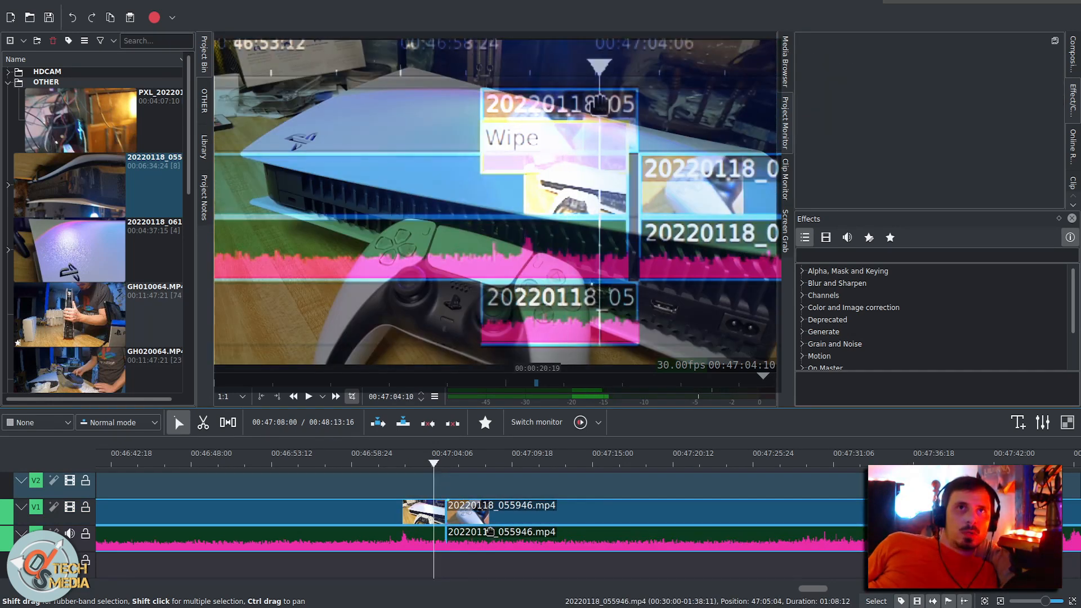
# Select the 20220118_055946.mp4 clip on the timeline
pyautogui.click(442, 506)
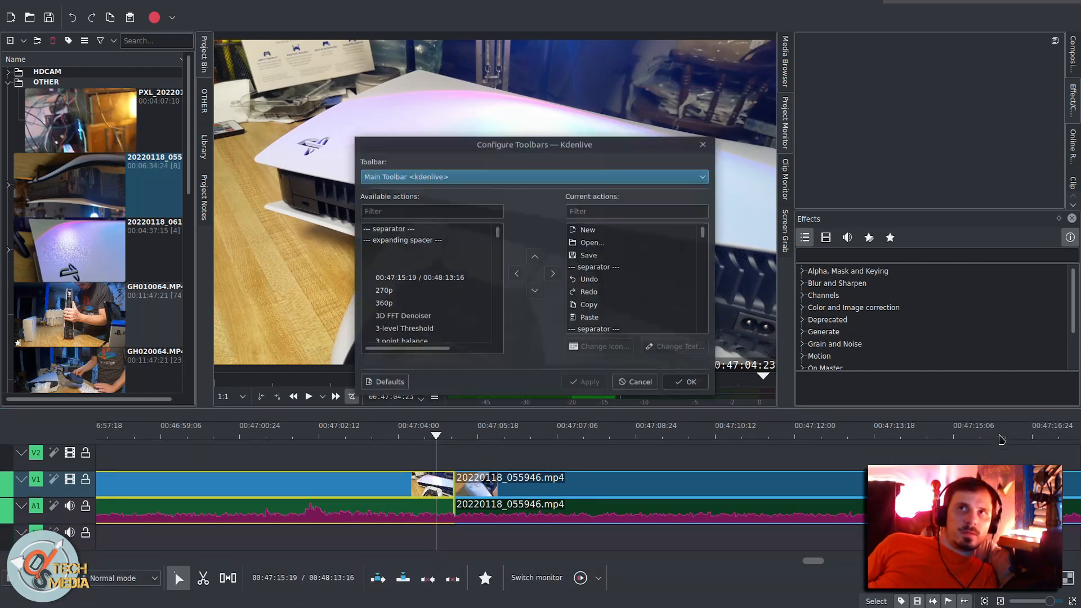
# Check the Main, Timeline and Extra toolbar actions, then close Configure Toolbars
pyautogui.click(534, 176)
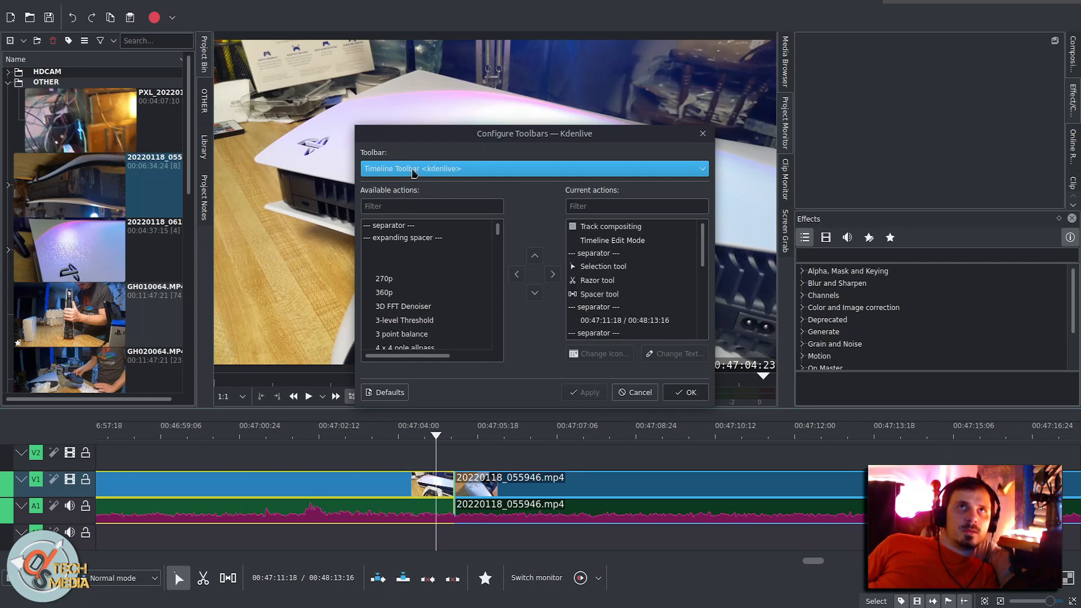
pyautogui.click(534, 169)
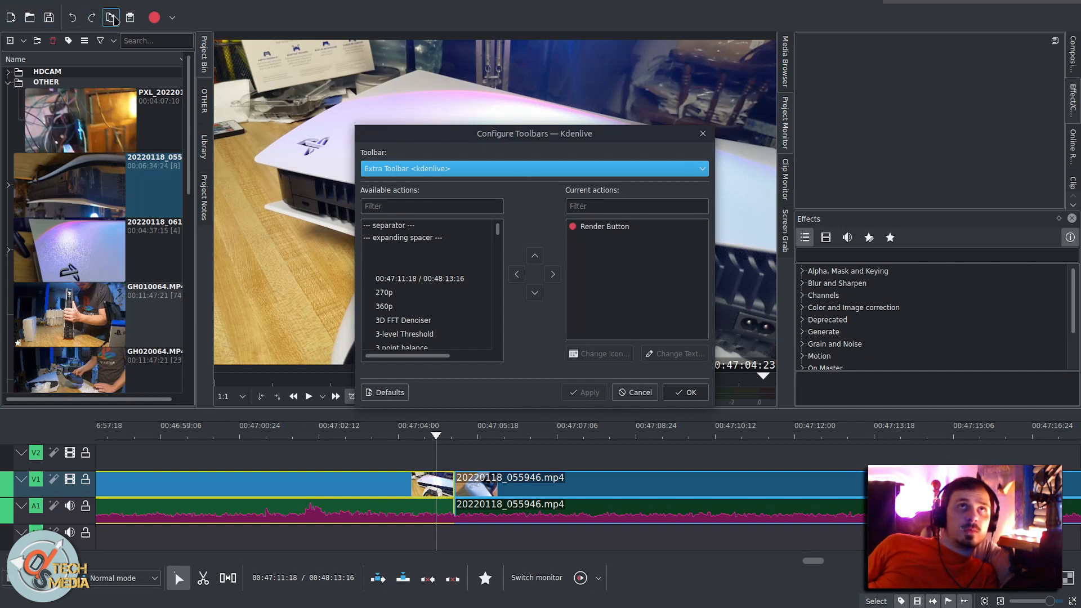
pyautogui.click(534, 168)
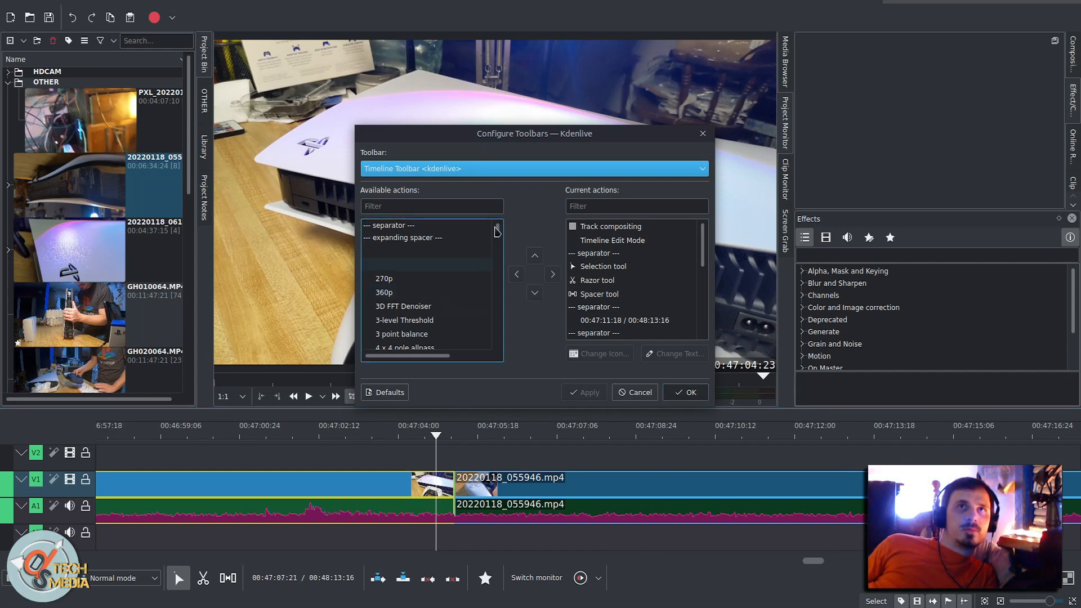
pyautogui.scroll(-3)
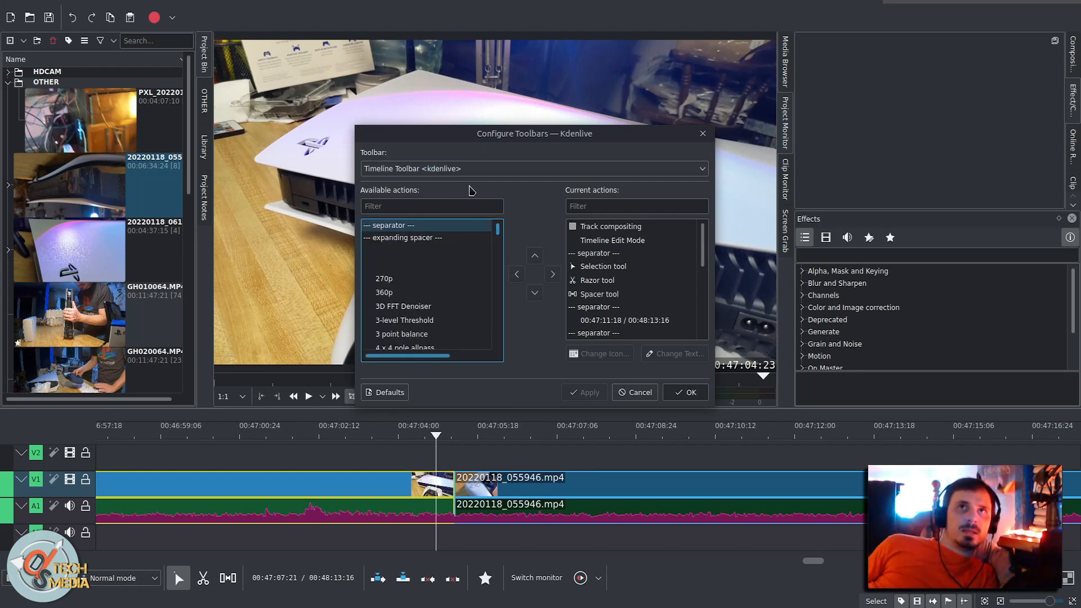
pyautogui.click(633, 393)
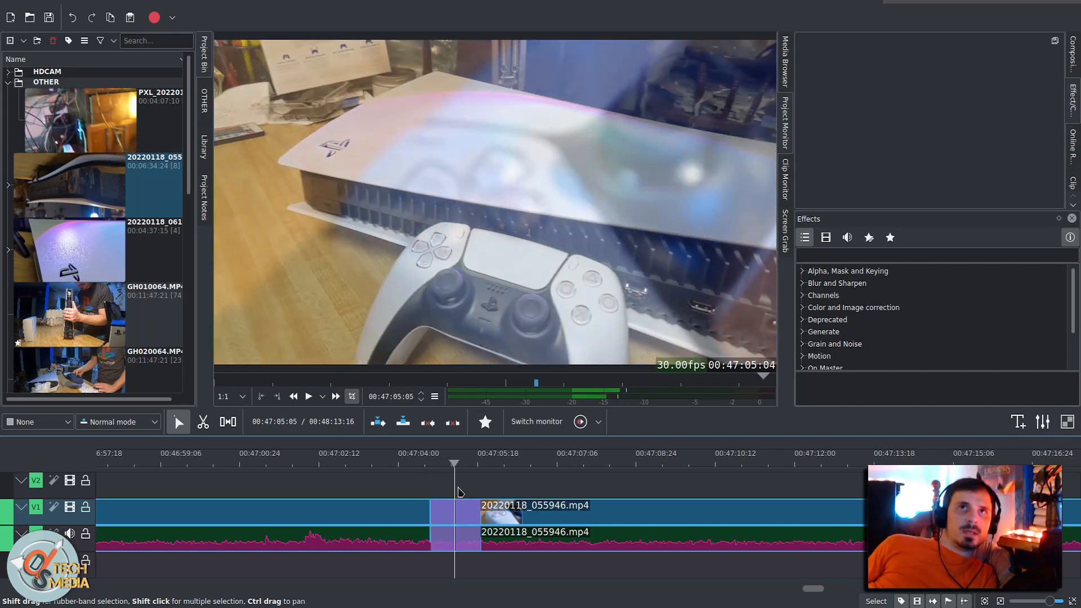
pyautogui.click(310, 396)
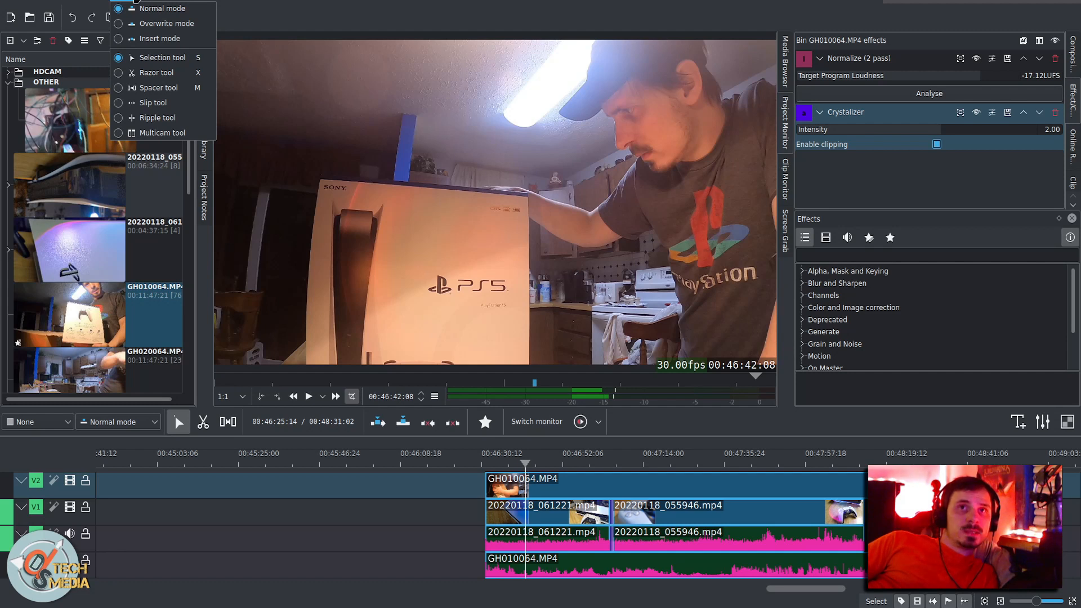
pyautogui.moveTo(151, 103)
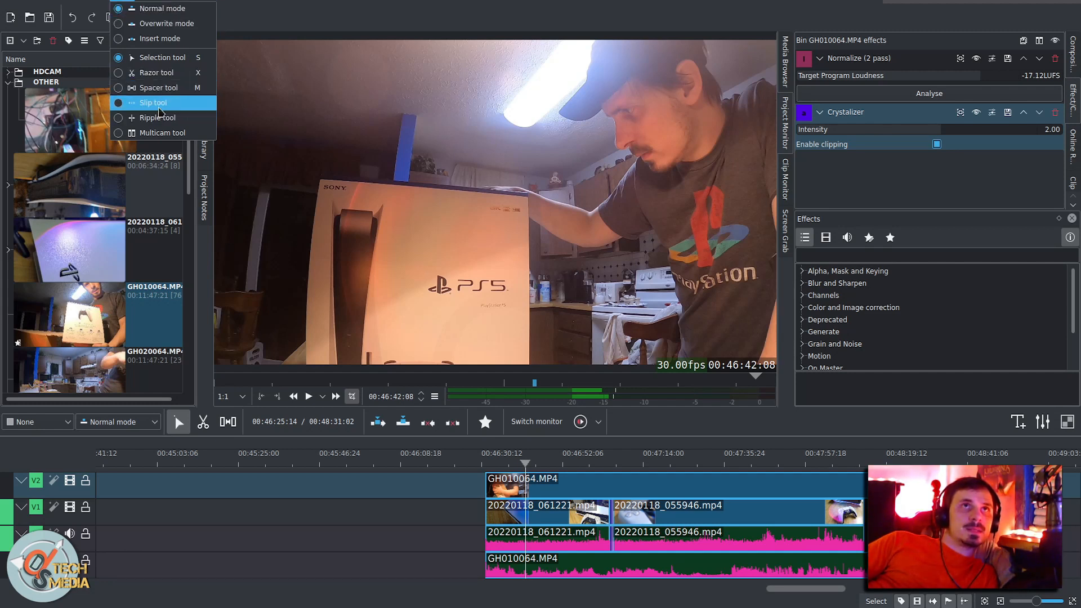
pyautogui.moveTo(159, 117)
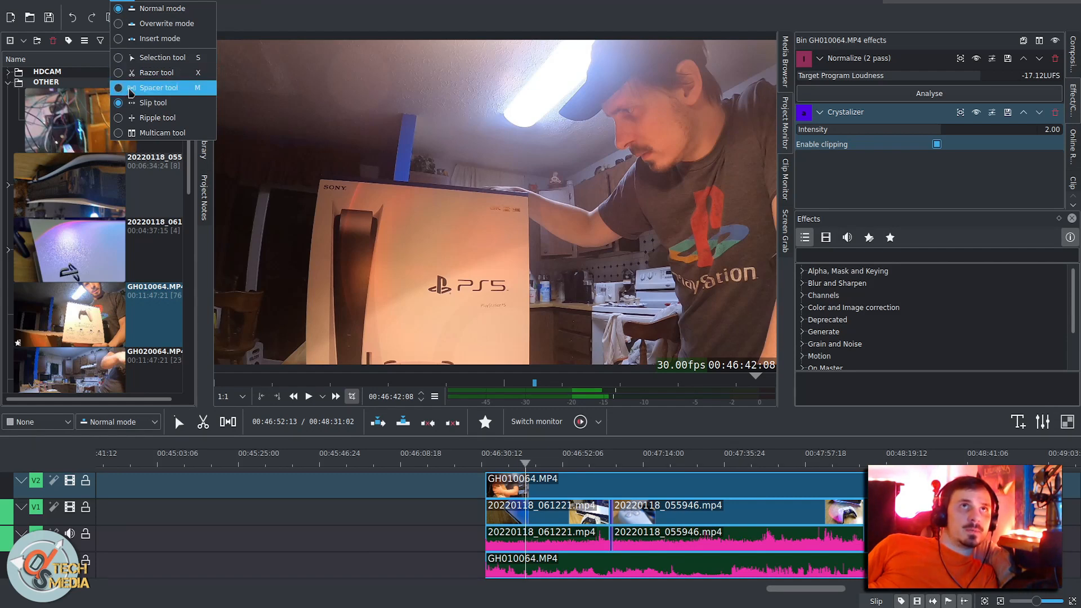
pyautogui.moveTo(163, 117)
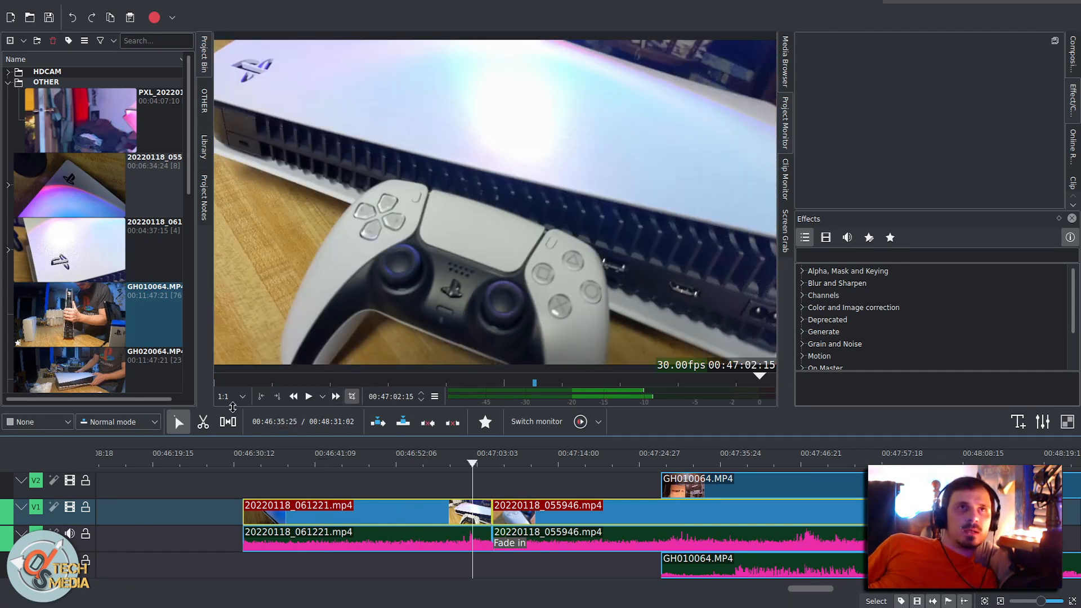
# Switch the timeline to the Razor tool for cutting clips
pyautogui.click(203, 421)
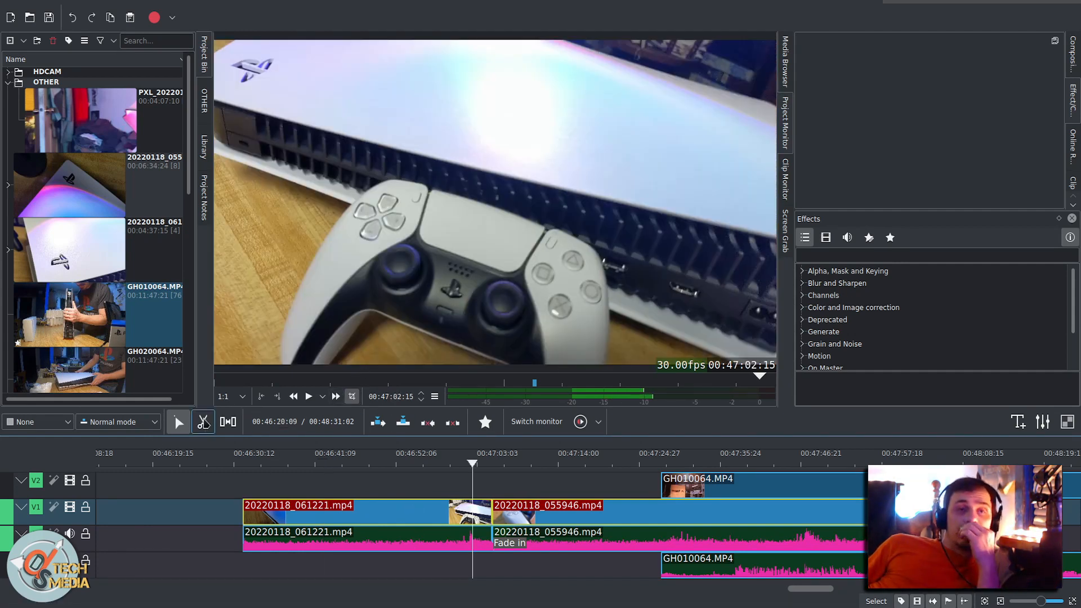
pyautogui.moveTo(203, 422)
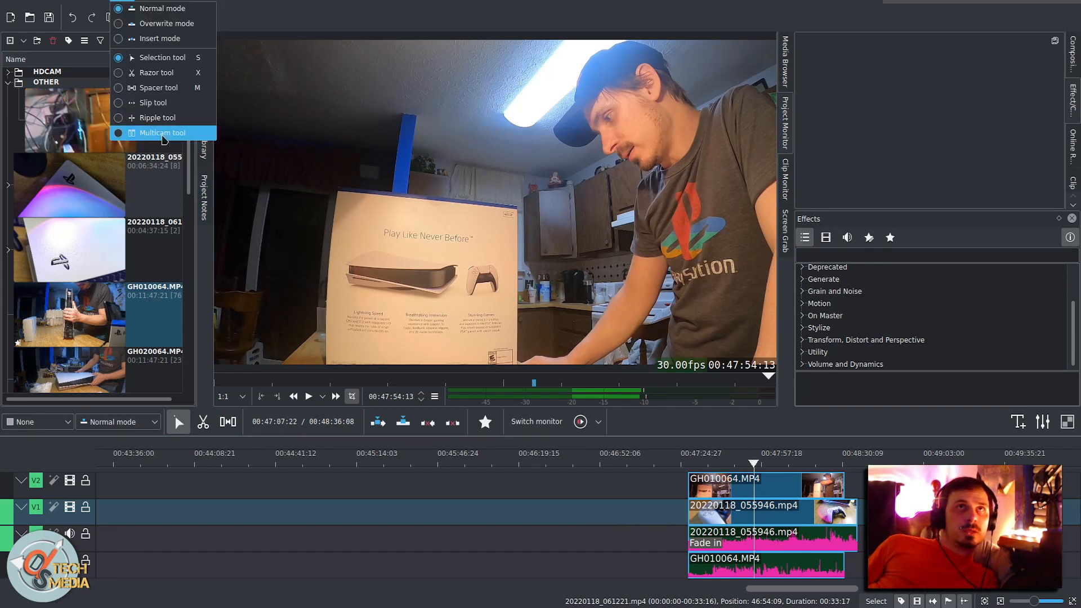
# Cut between the GH010064.MP4 and 20220118_055946.mp4 angles using the Multicam tool
pyautogui.click(162, 133)
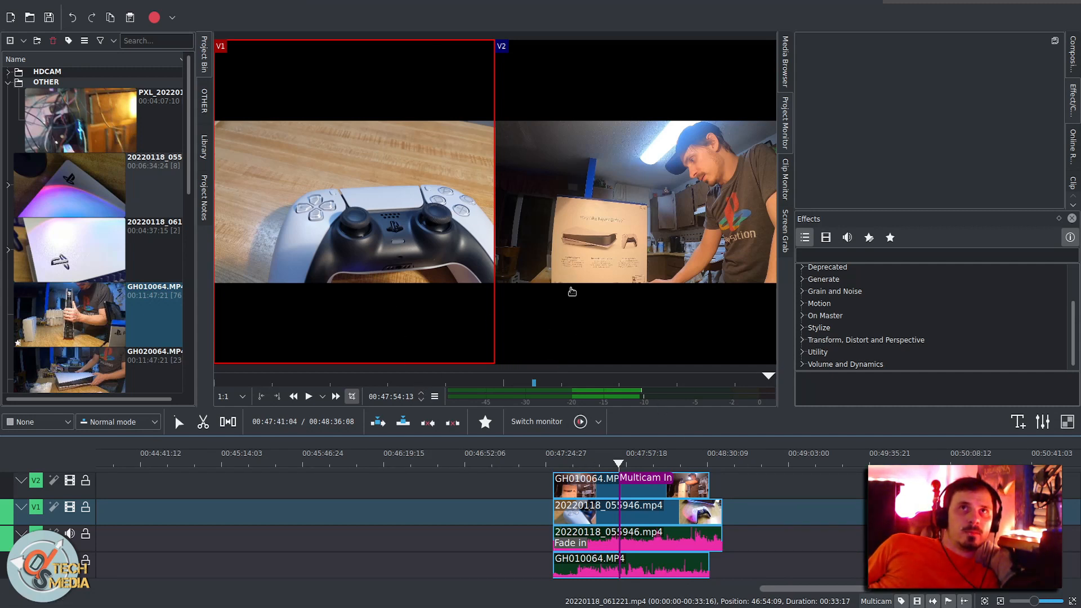
pyautogui.moveTo(563, 209)
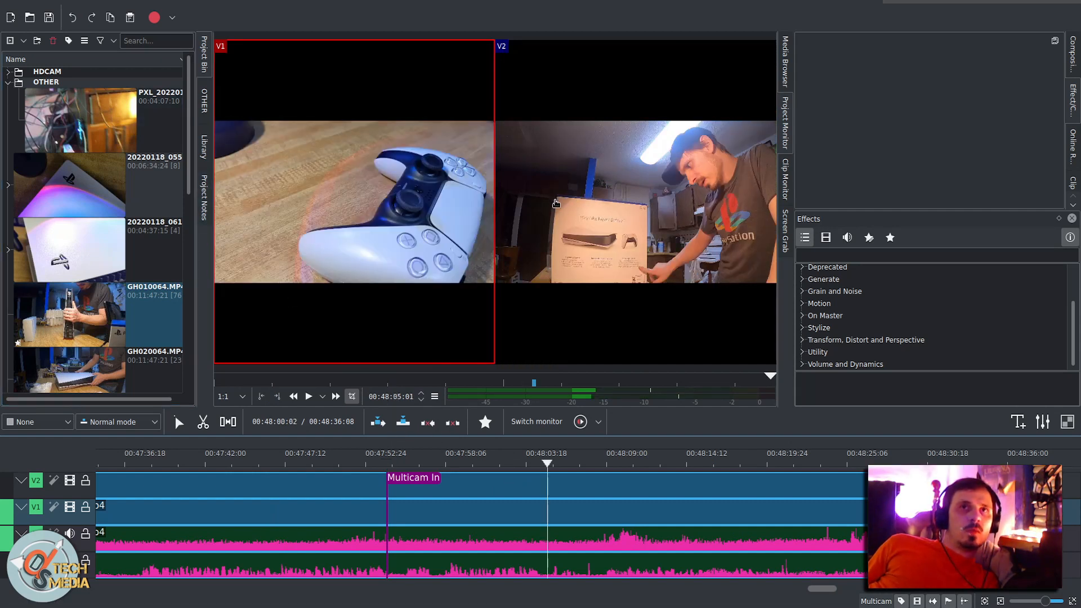
pyautogui.moveTo(626, 303)
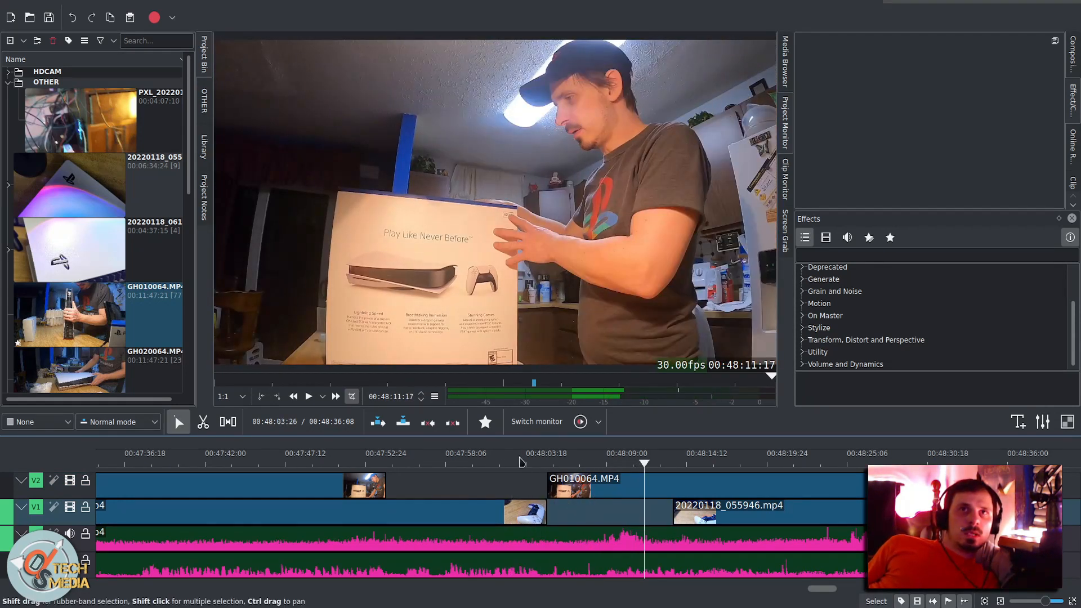
pyautogui.click(412, 453)
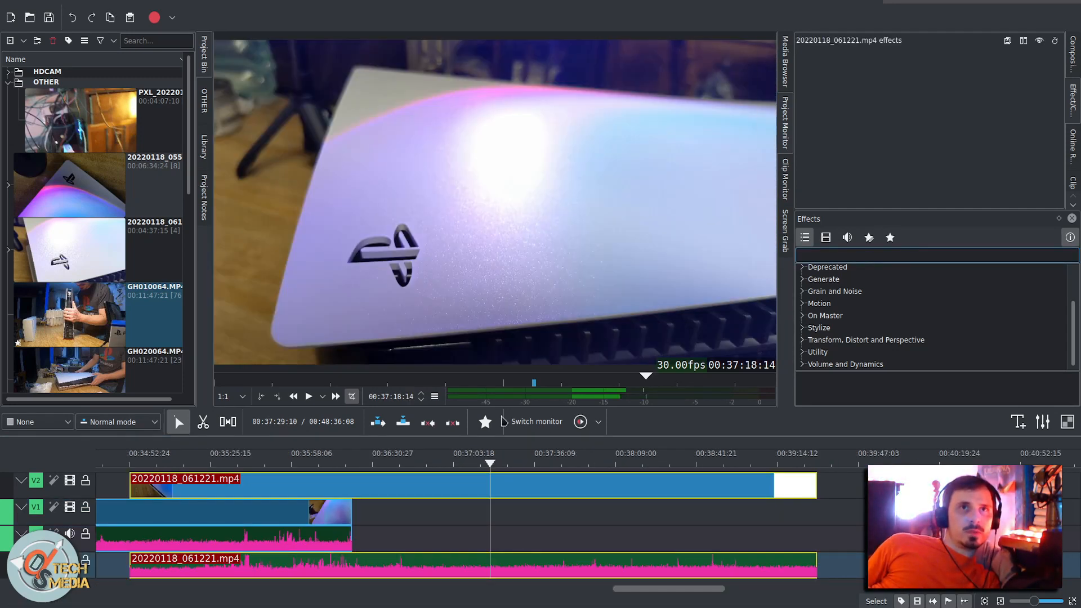
# Add Noise Suppressor for Voice to PXL_20220118_103619118.mp4 and preview it in the Clip Monitor
pyautogui.write('noise')
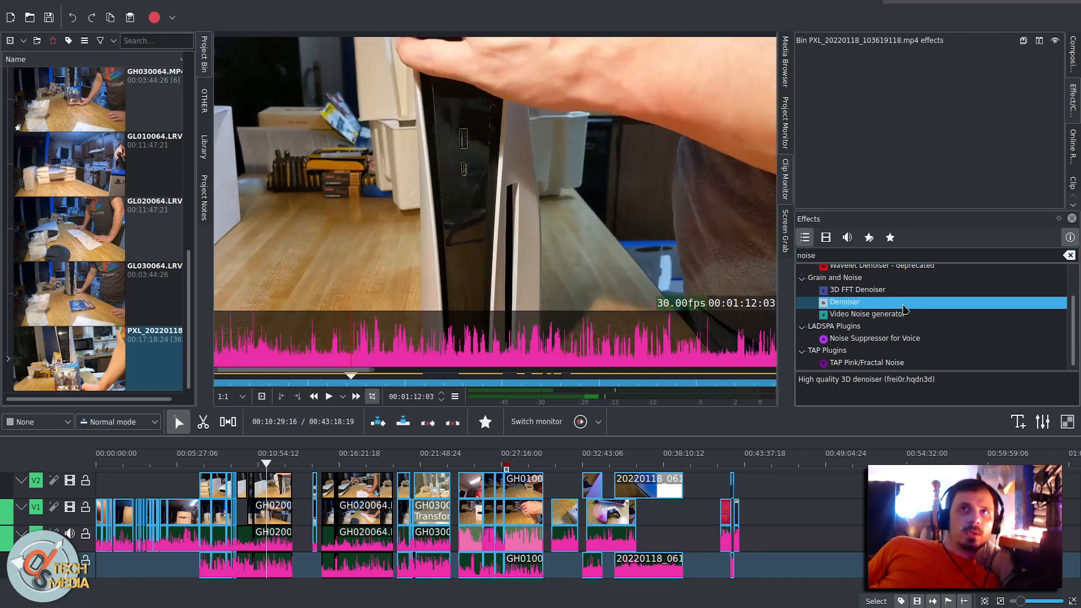
pyautogui.click(876, 338)
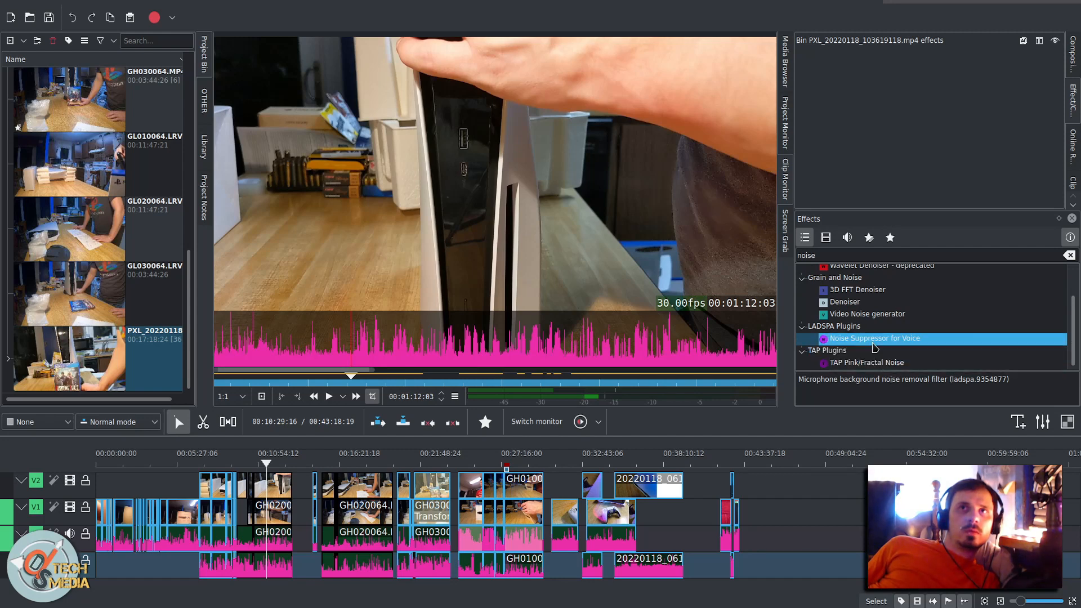
pyautogui.doubleClick(876, 338)
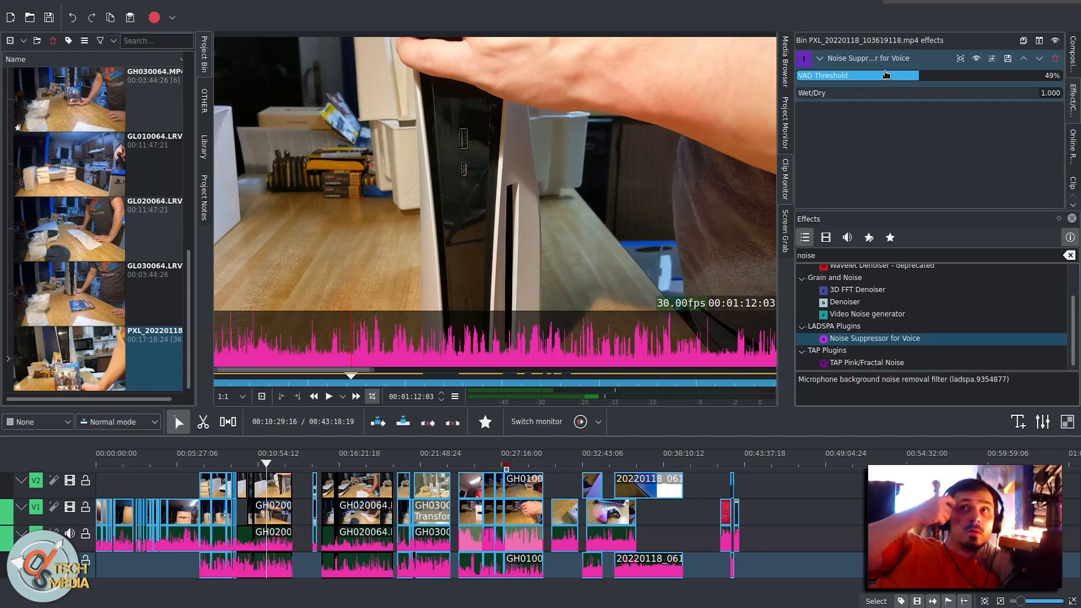
pyautogui.moveTo(411, 325)
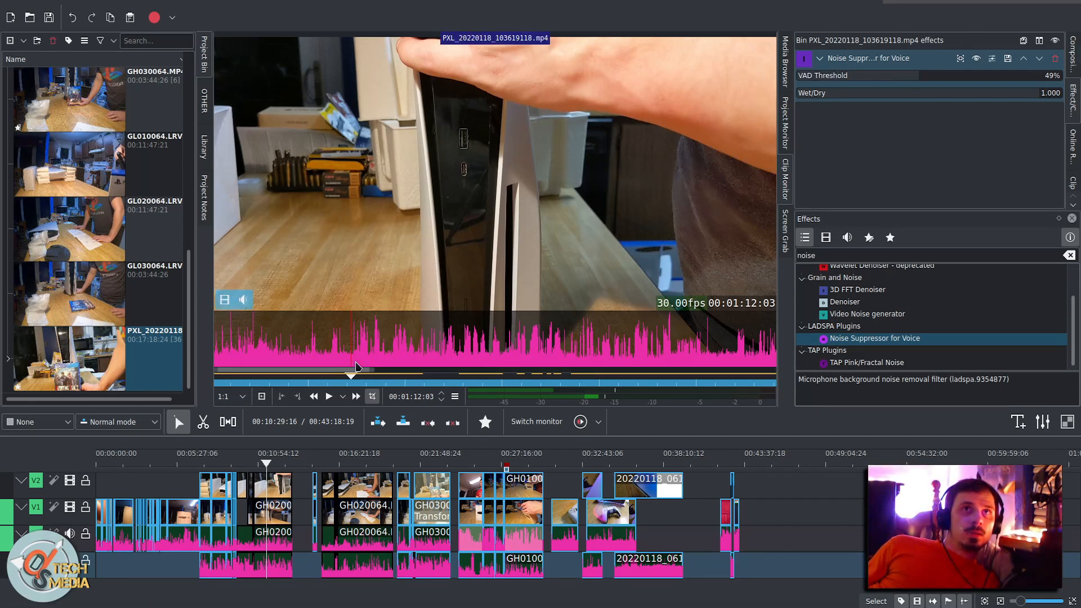
pyautogui.click(329, 396)
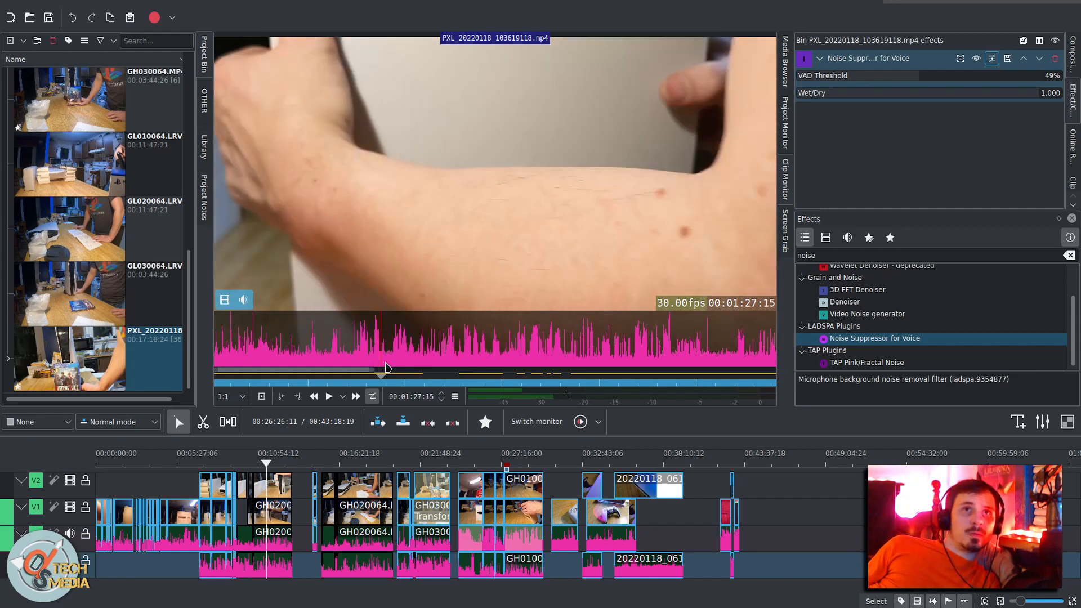
# Move the playhead back to around 00:04:28, where the box is unpacked
pyautogui.click(340, 374)
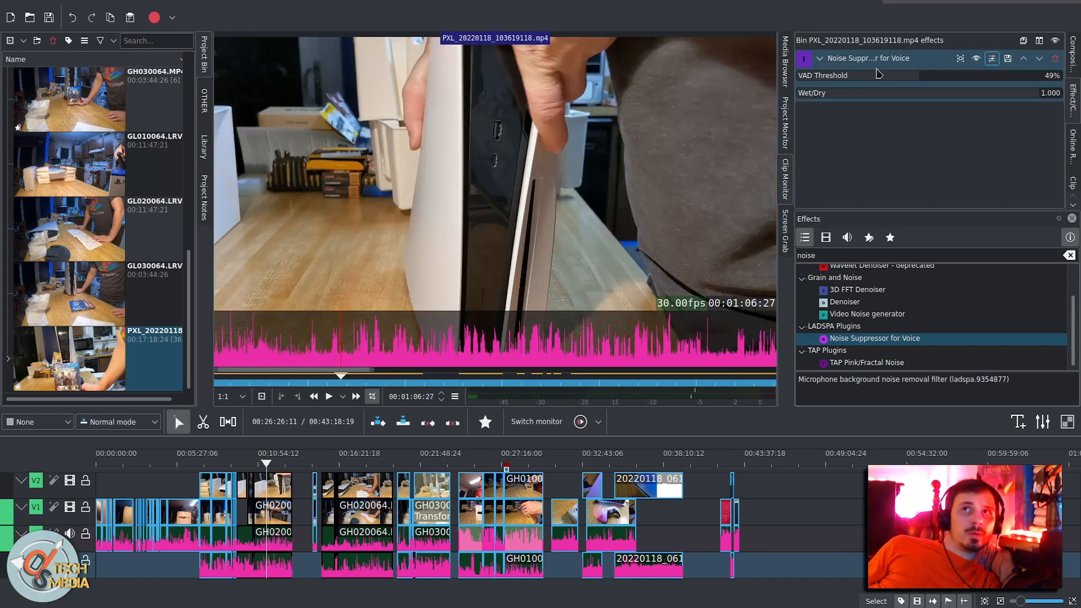
pyautogui.click(329, 396)
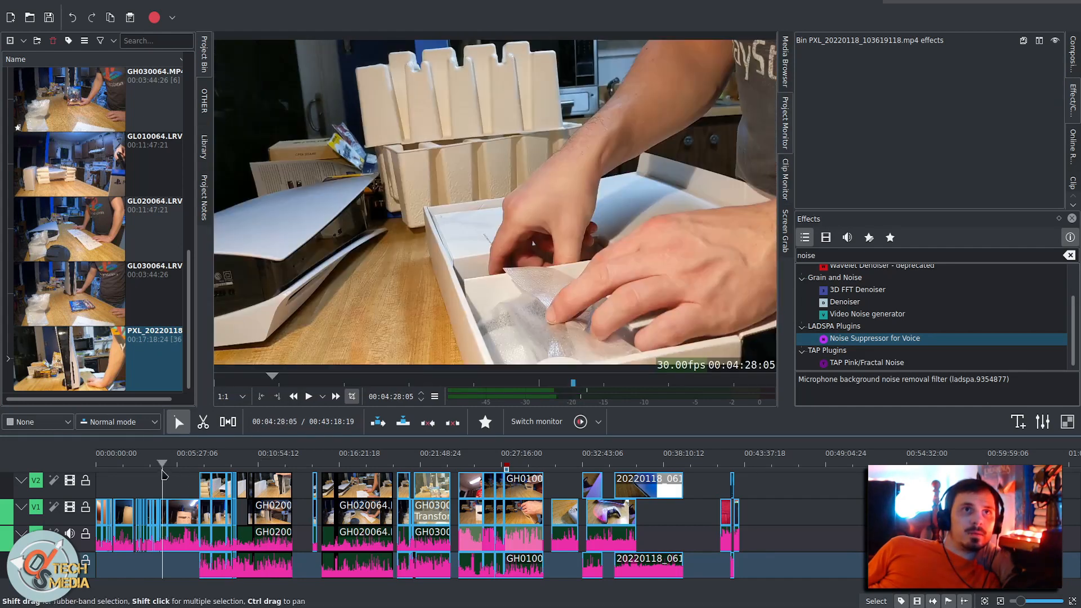
# Add a Motion Tracker to GH010072.MP4 and fit its rectangle around the man's face
pyautogui.click(174, 463)
pyautogui.write('moti')
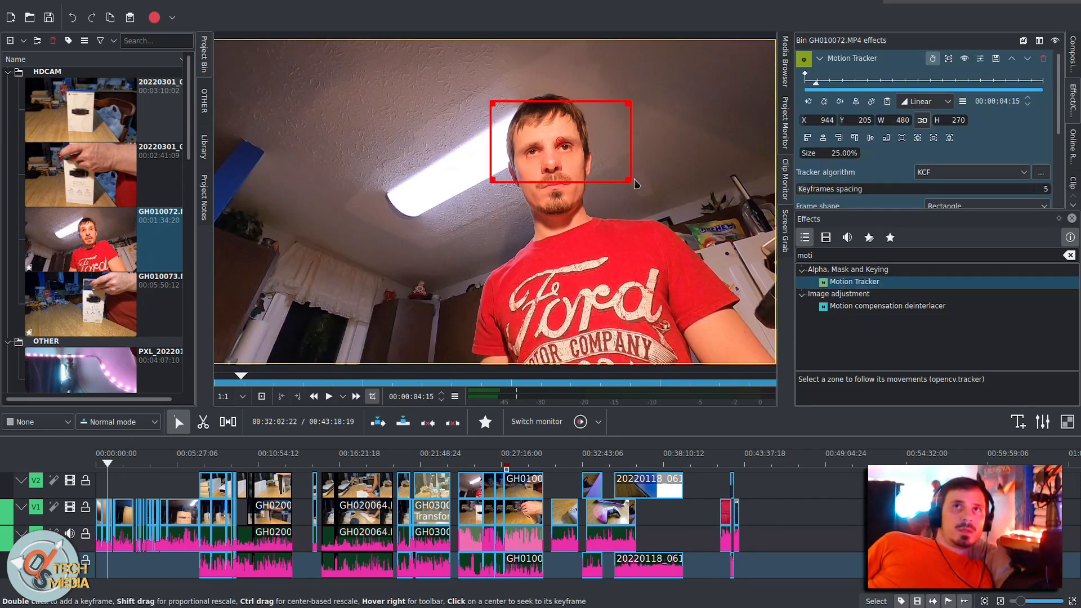
pyautogui.moveTo(631, 183); pyautogui.dragTo(617, 236)
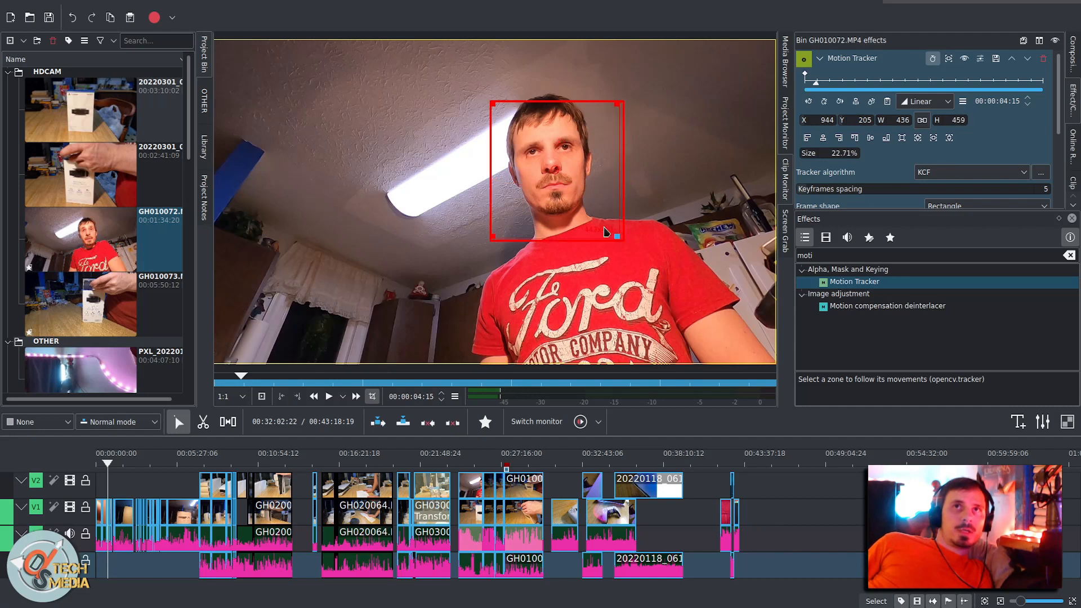
pyautogui.moveTo(618, 238); pyautogui.dragTo(606, 210)
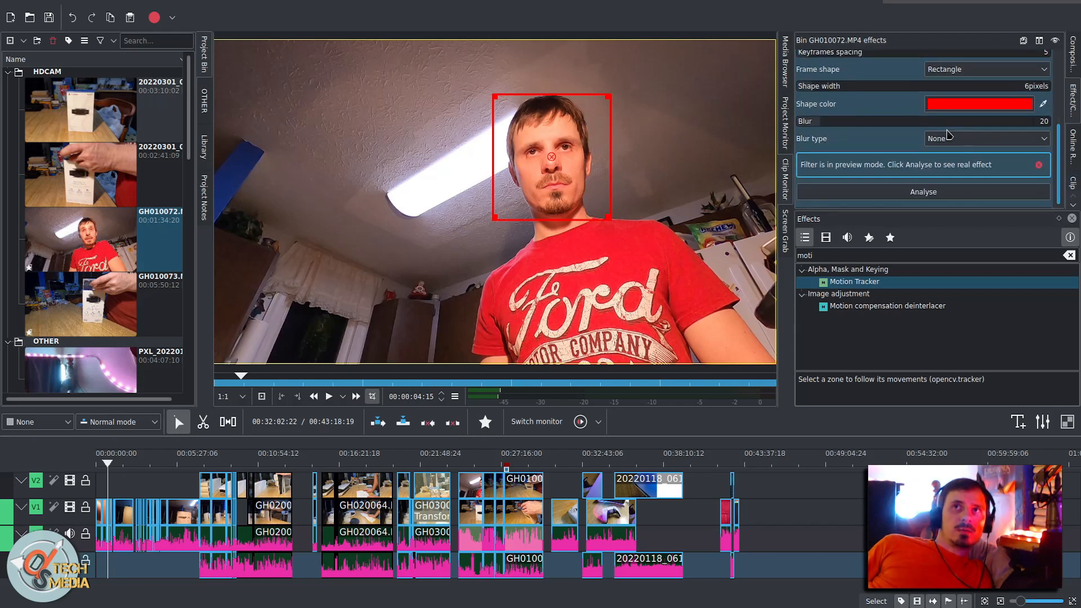
# Set the tracker's shape colour to light green and pick a blur type for the face
pyautogui.click(986, 138)
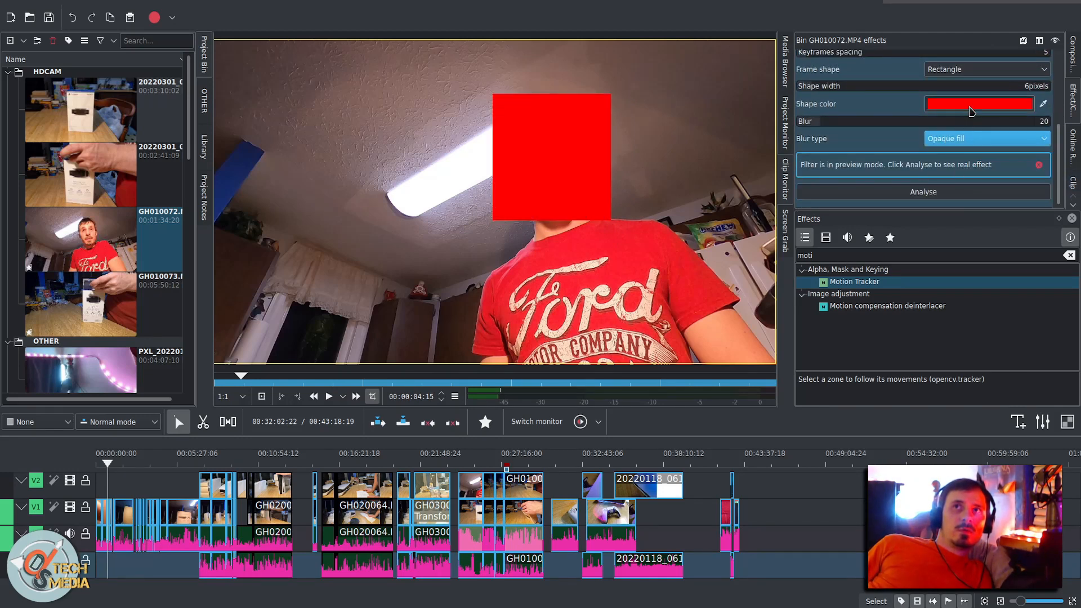
pyautogui.click(977, 103)
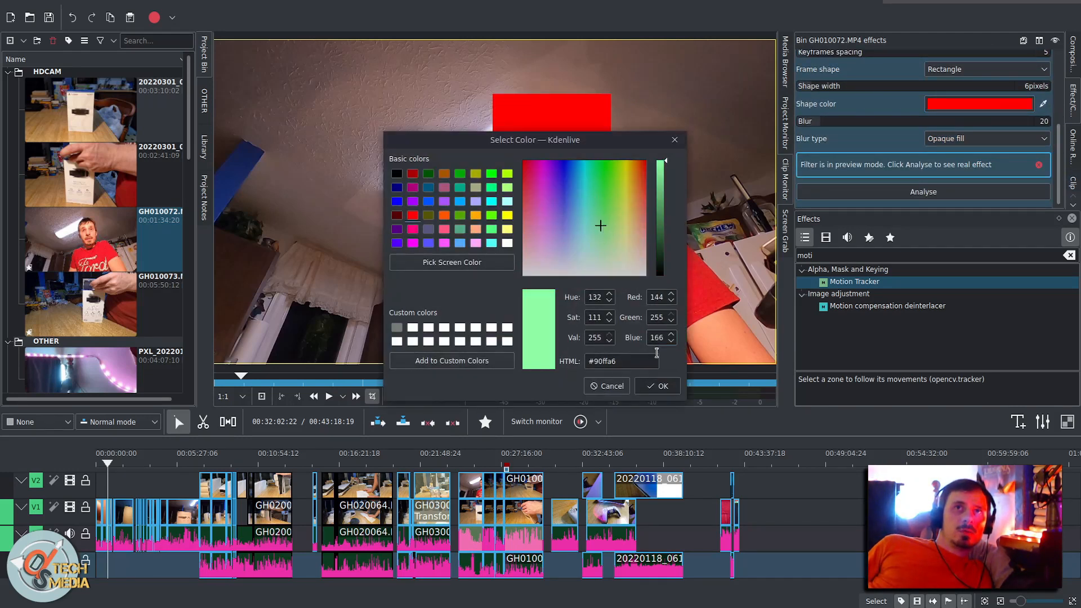
pyautogui.click(657, 385)
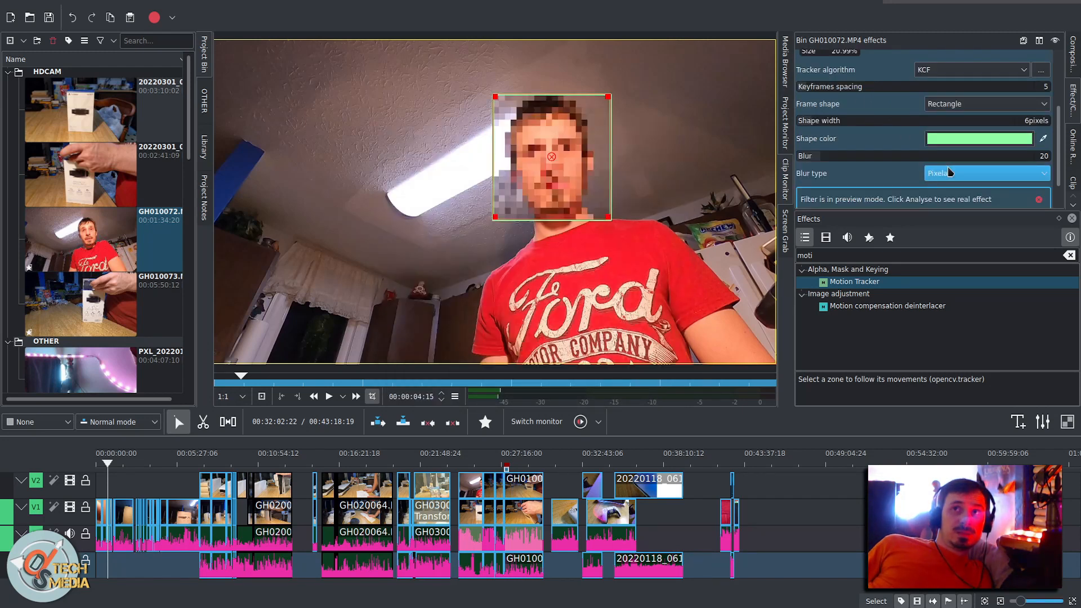
pyautogui.click(987, 172)
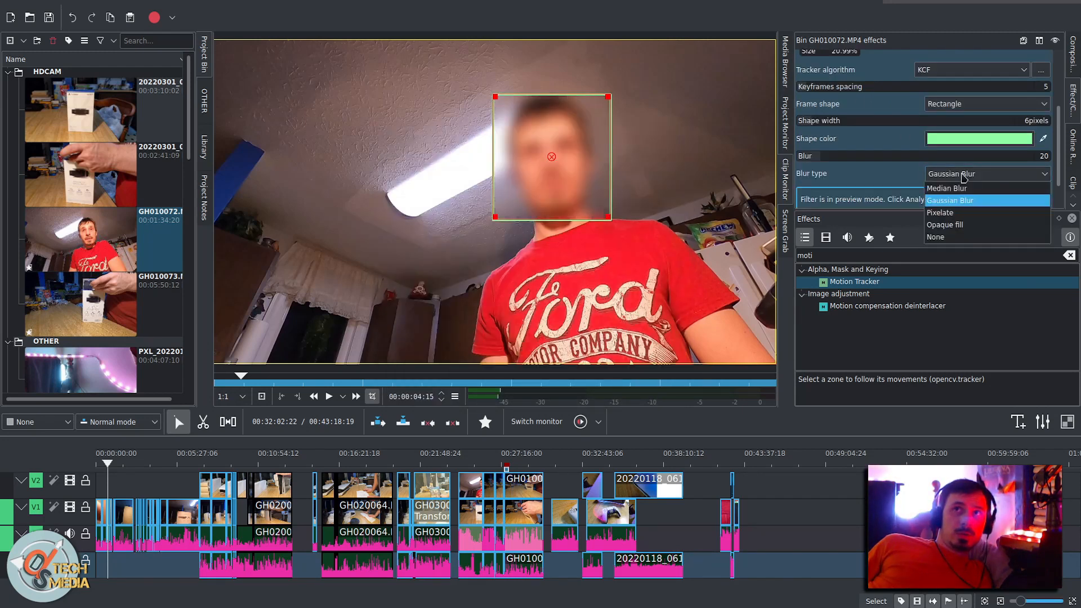
pyautogui.click(946, 188)
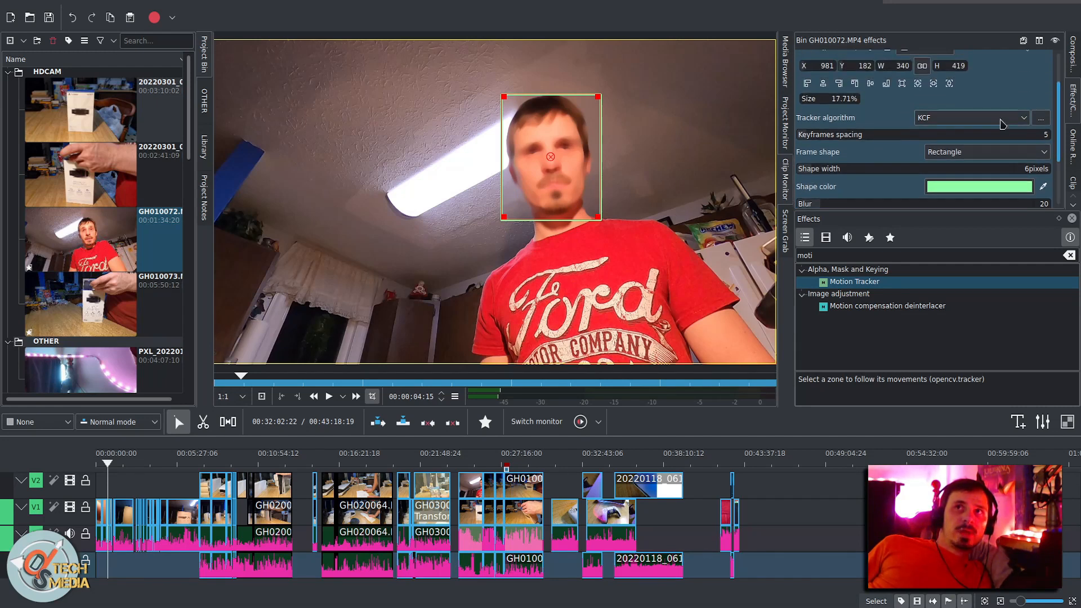
# Choose DaSiam as the Motion Tracker algorithm, which warns its model files are missing
pyautogui.click(973, 117)
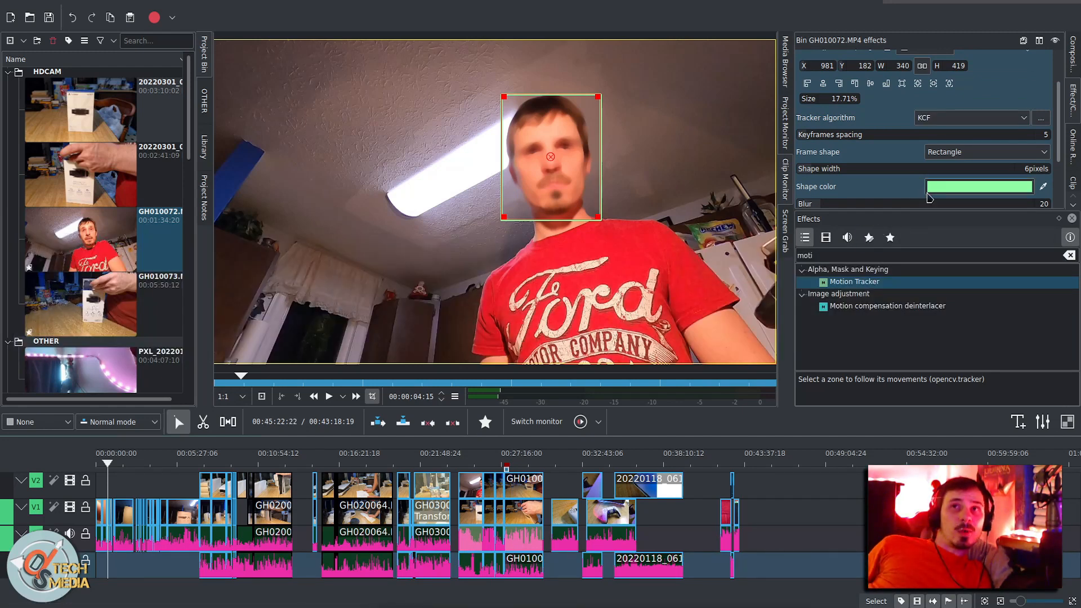
pyautogui.click(973, 117)
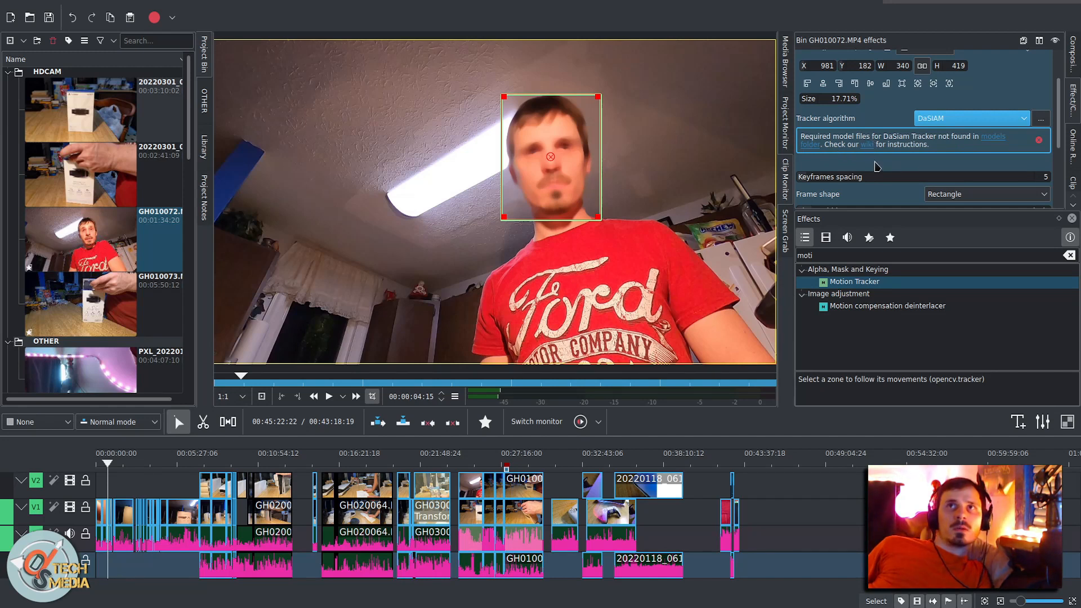
pyautogui.moveTo(886, 151)
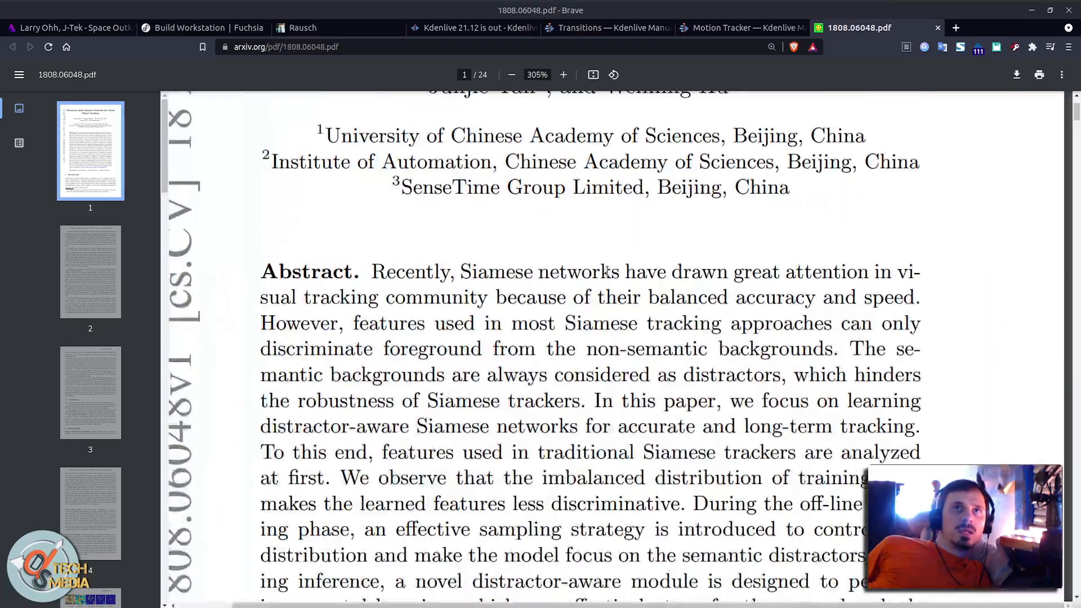
# Skim the DaSiamRPN paper, then read the Kdenlive manual's DaSiam model download section
pyautogui.scroll(-3)
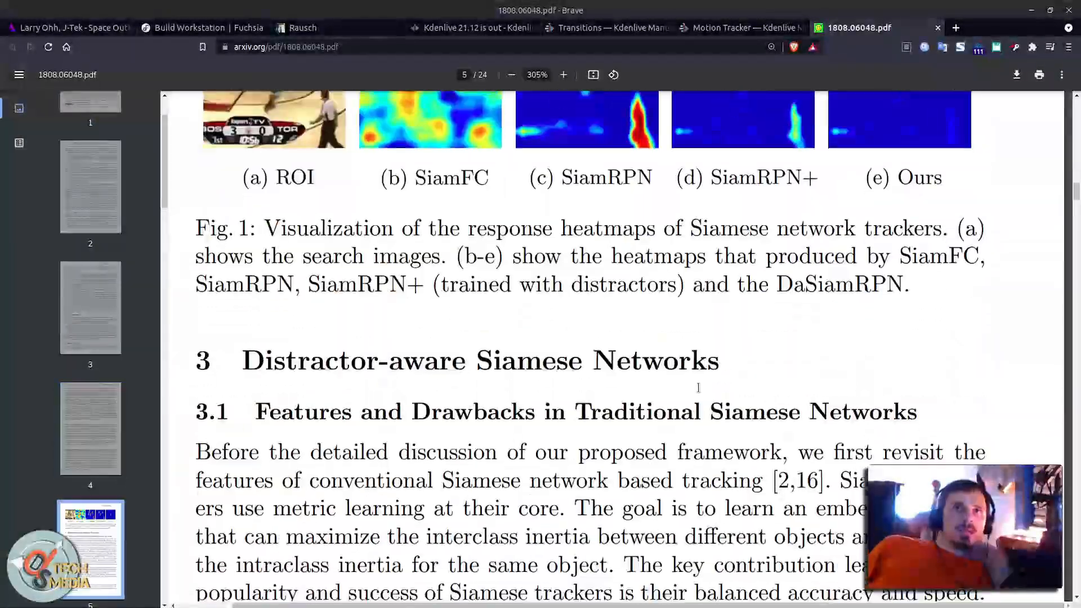
pyautogui.click(741, 27)
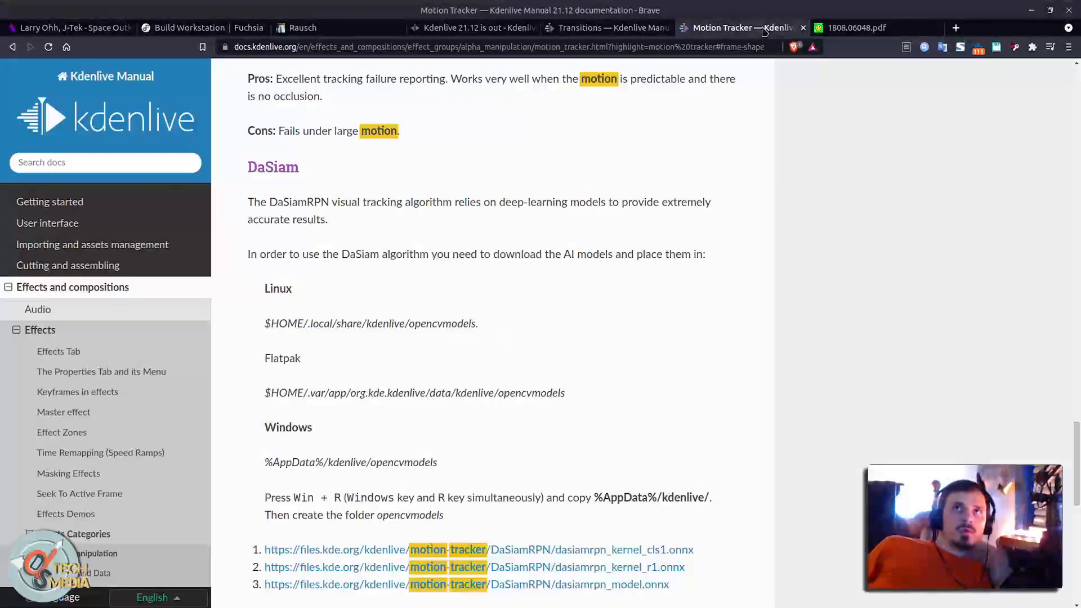
pyautogui.scroll(-3)
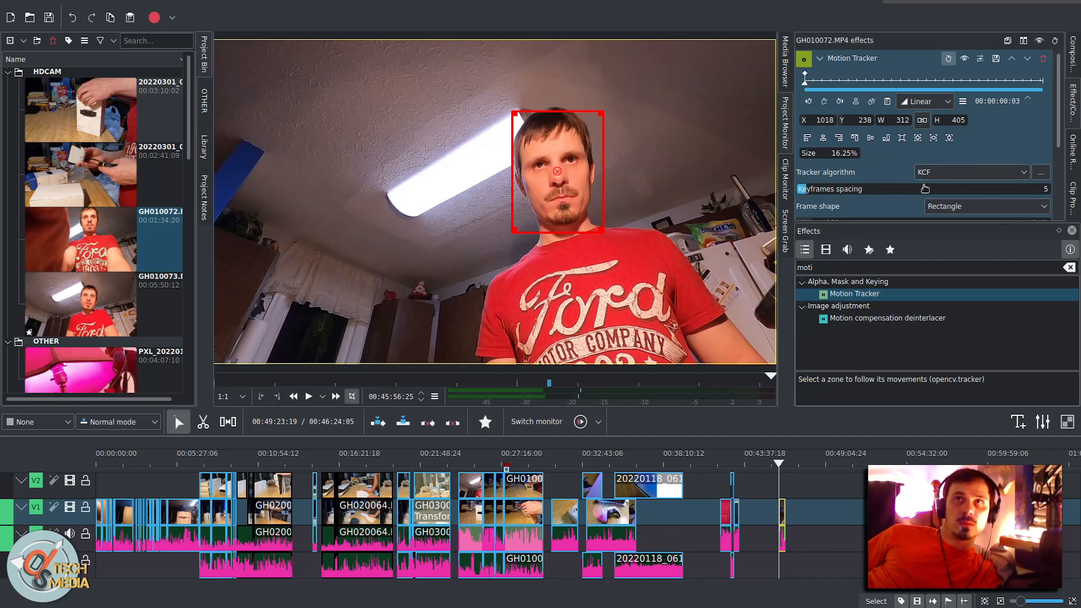
# Use DaSIAM with an enlarged ellipse frame around the face and median blur, then analyse
pyautogui.click(971, 171)
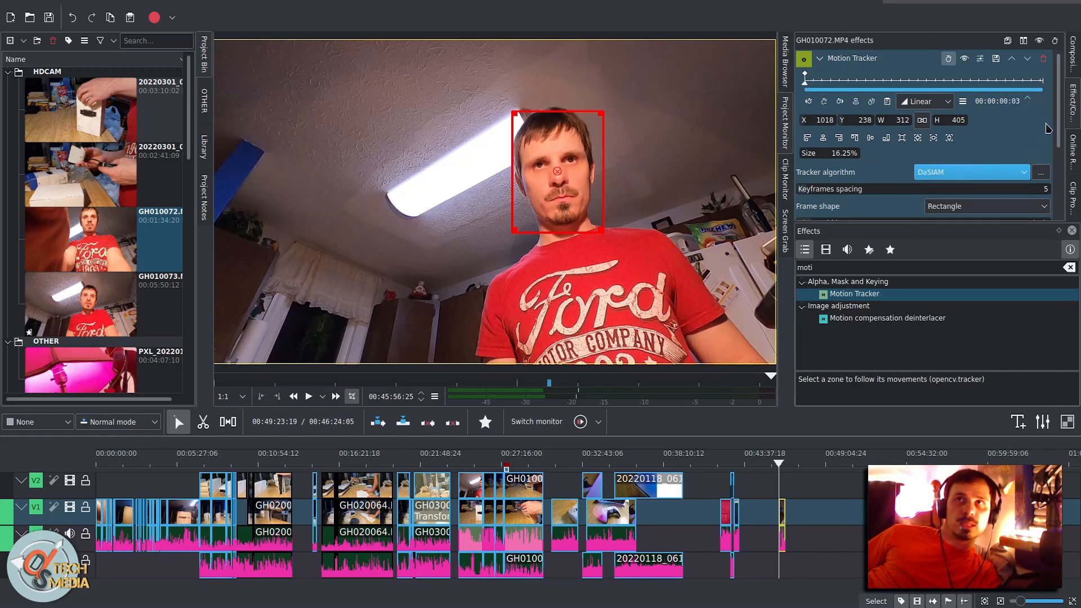
pyautogui.click(987, 123)
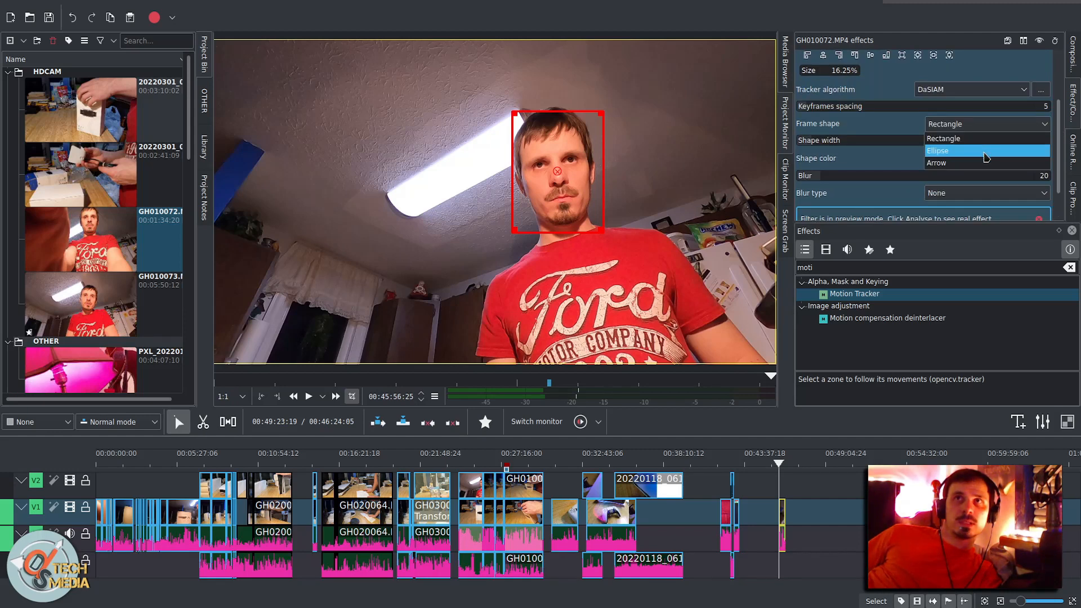
pyautogui.click(938, 151)
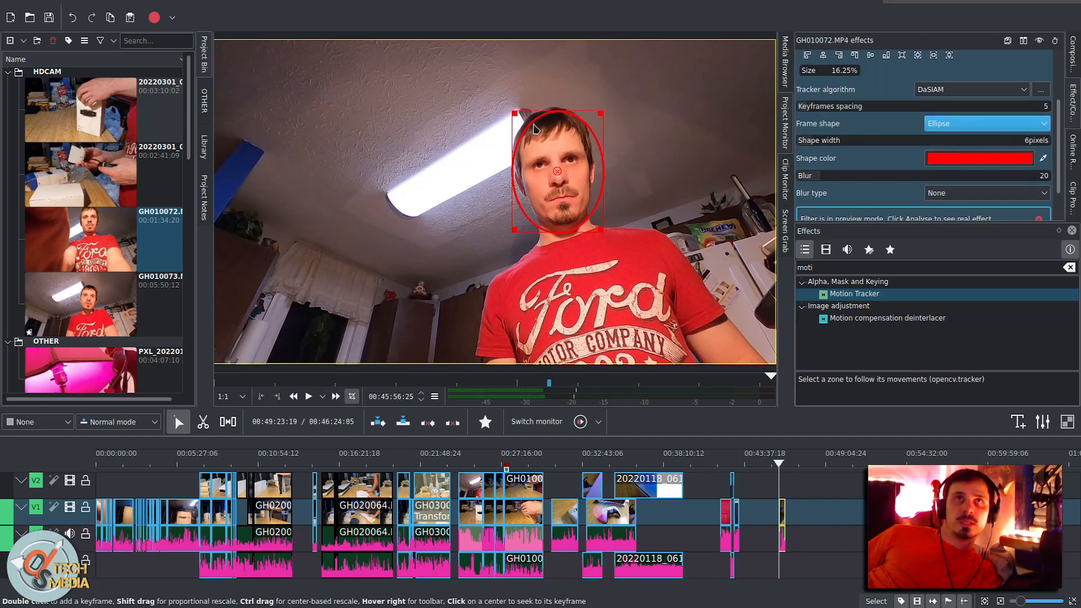
pyautogui.moveTo(534, 128); pyautogui.dragTo(600, 239)
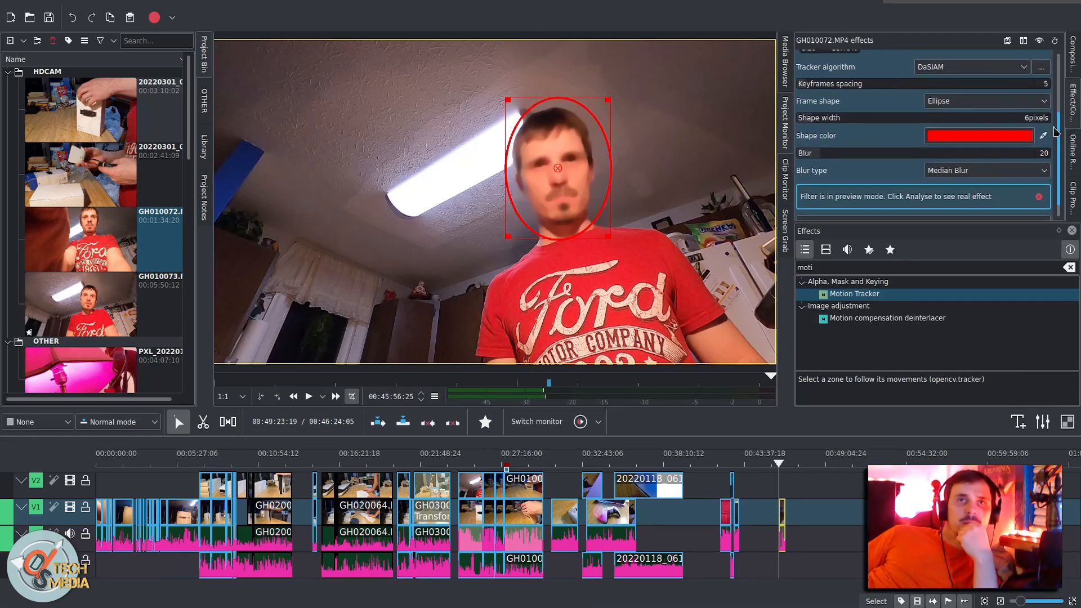
pyautogui.click(923, 196)
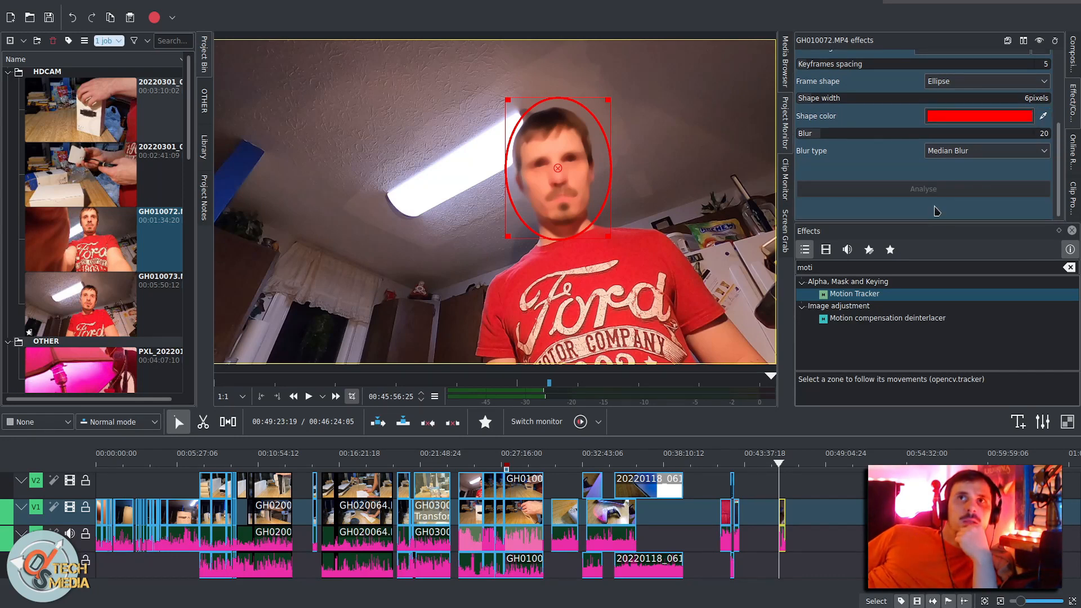
pyautogui.click(922, 188)
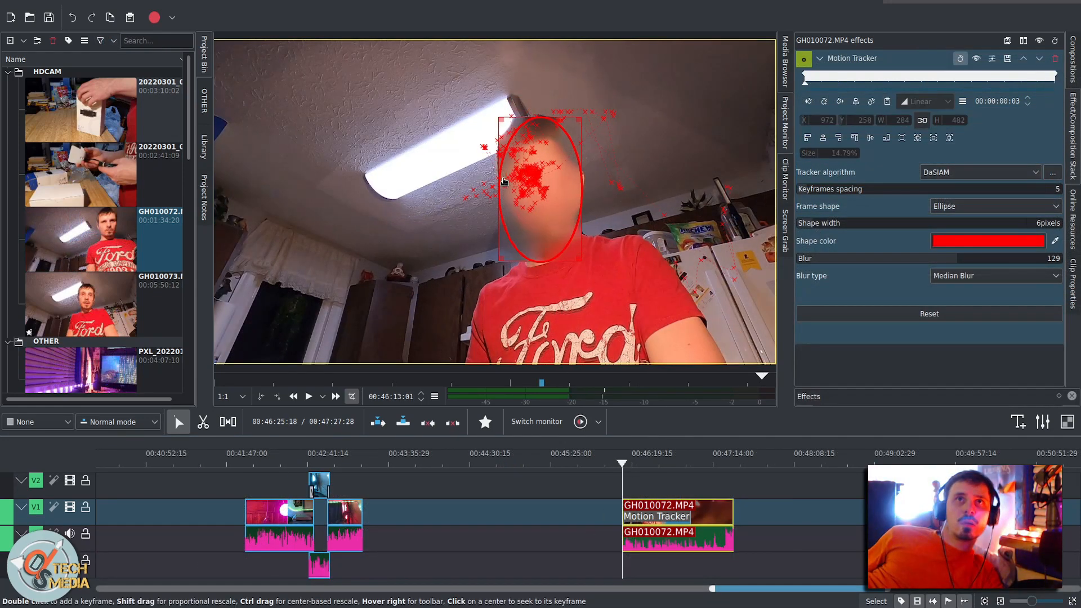
pyautogui.moveTo(562, 141)
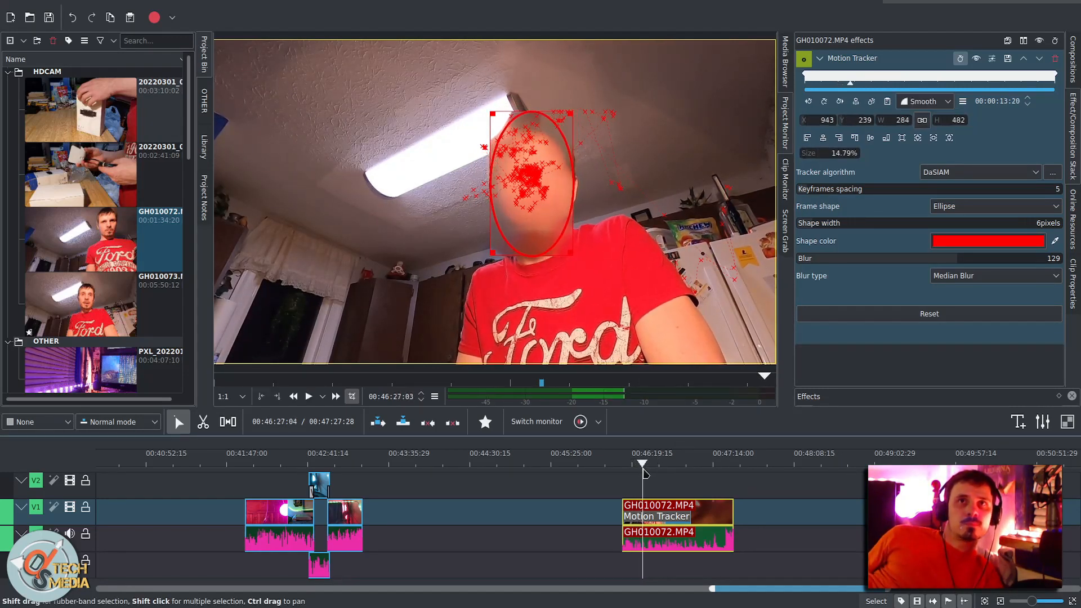
# Check the face blur at strength 129 further into the clip
pyautogui.click(309, 396)
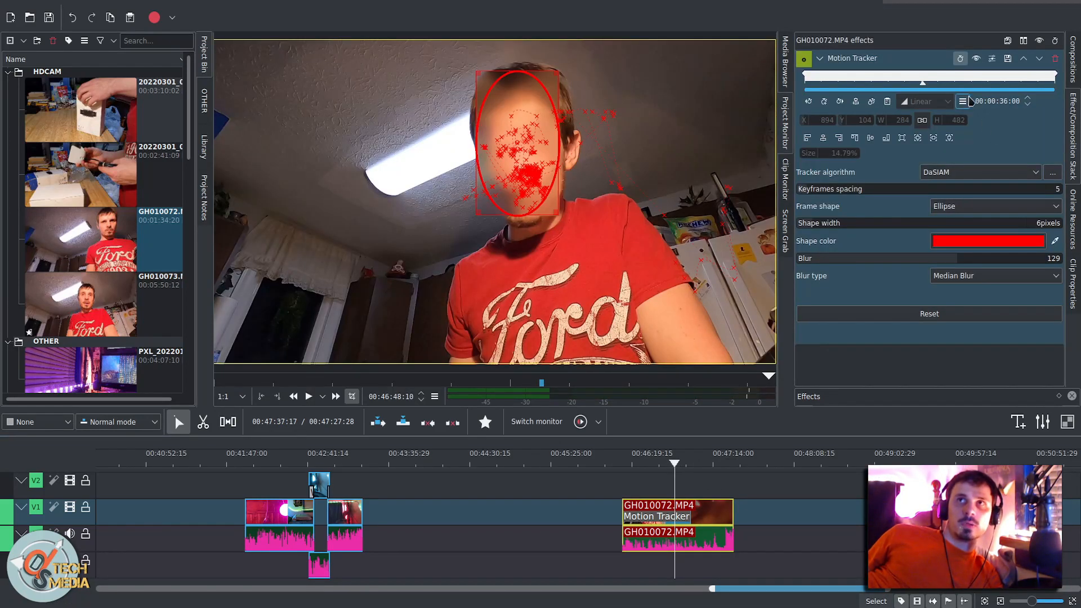
# Copy the tracker keyframes and import them into the DstechlogoF.png logo's Composite and transform
pyautogui.click(963, 102)
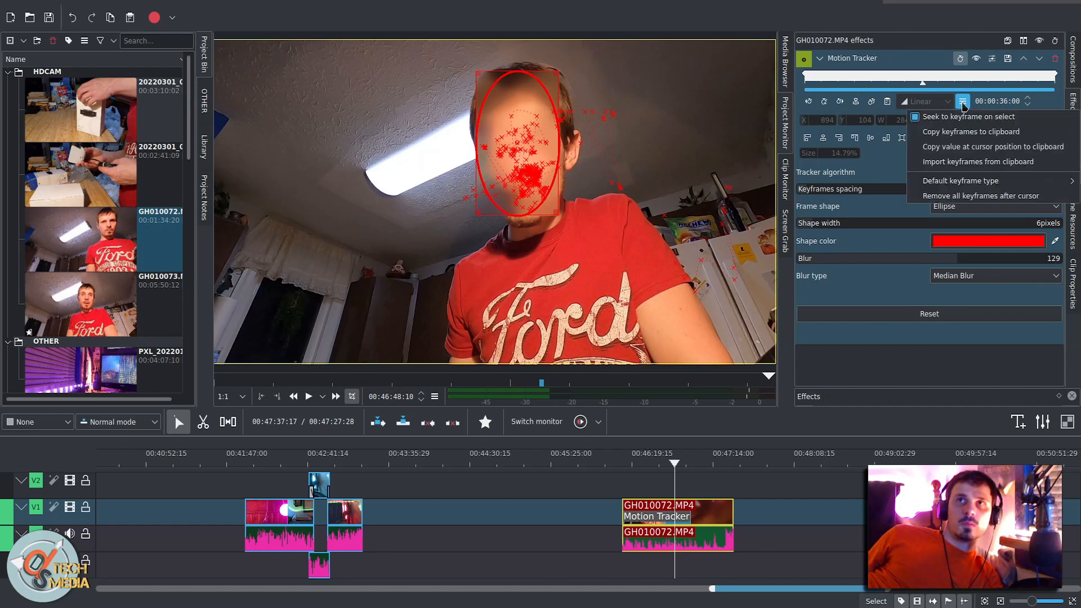
pyautogui.moveTo(958, 89)
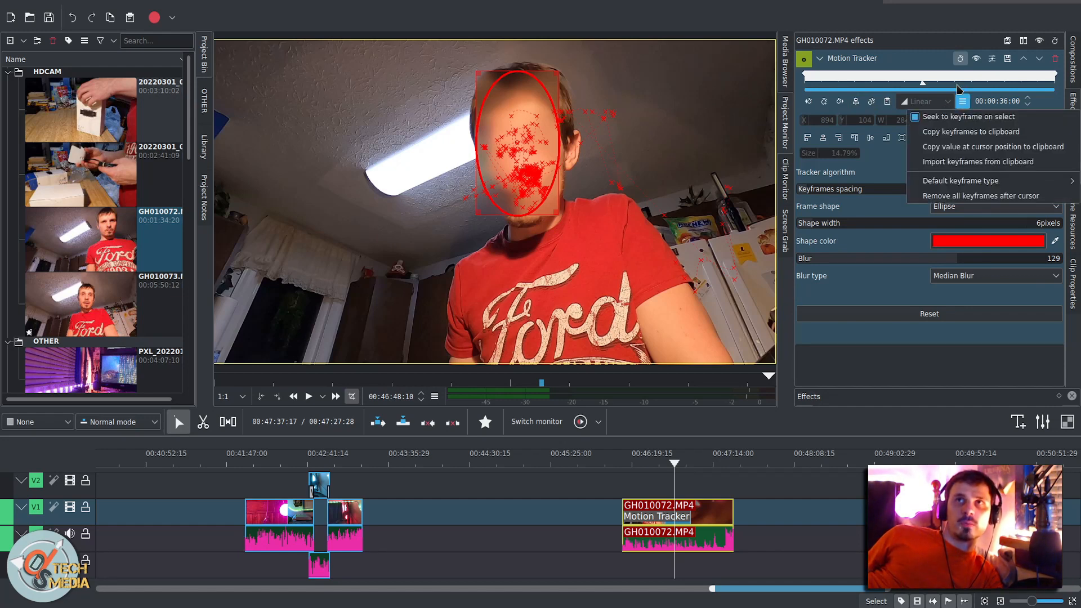
pyautogui.moveTo(982, 132)
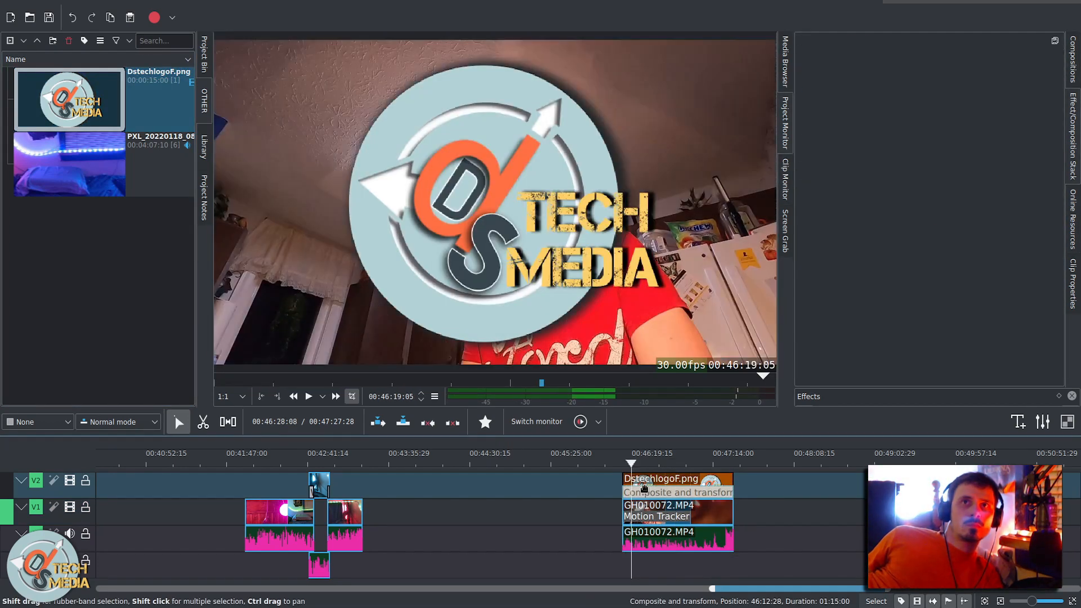
pyautogui.click(677, 492)
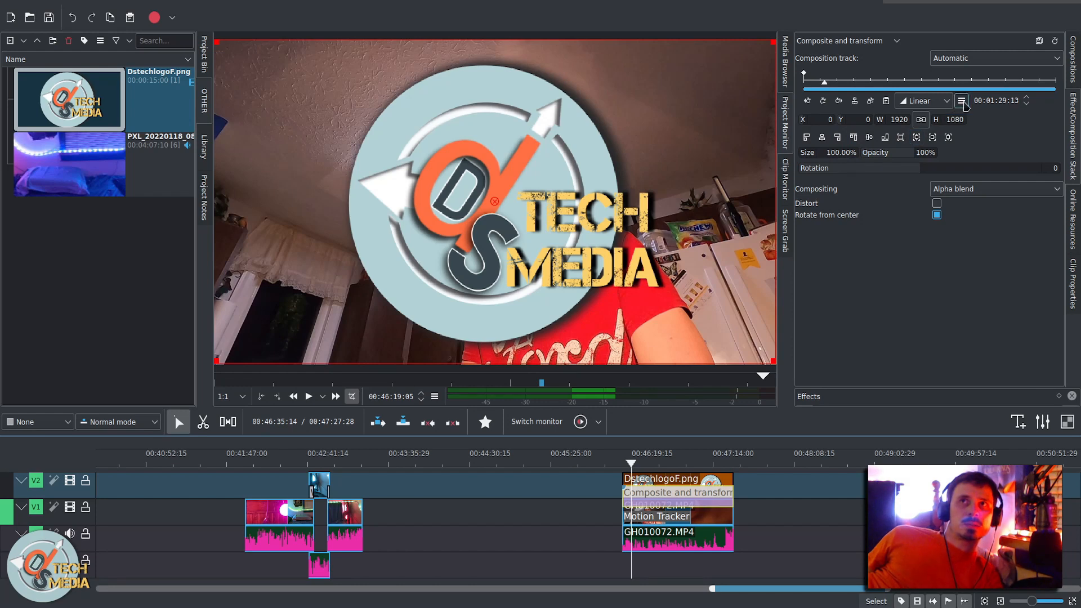
pyautogui.click(962, 101)
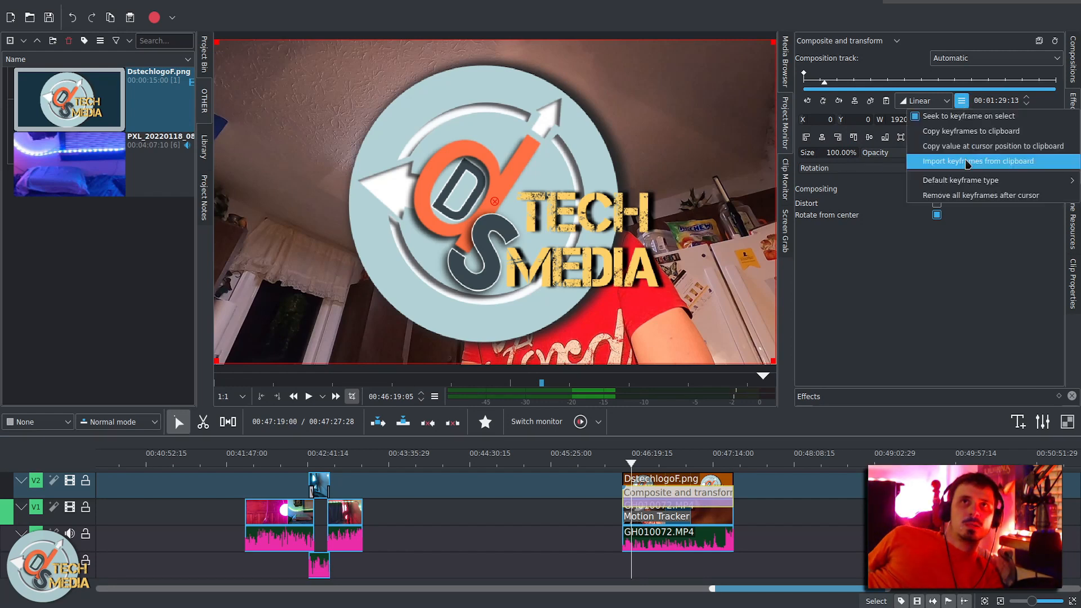
pyautogui.click(975, 160)
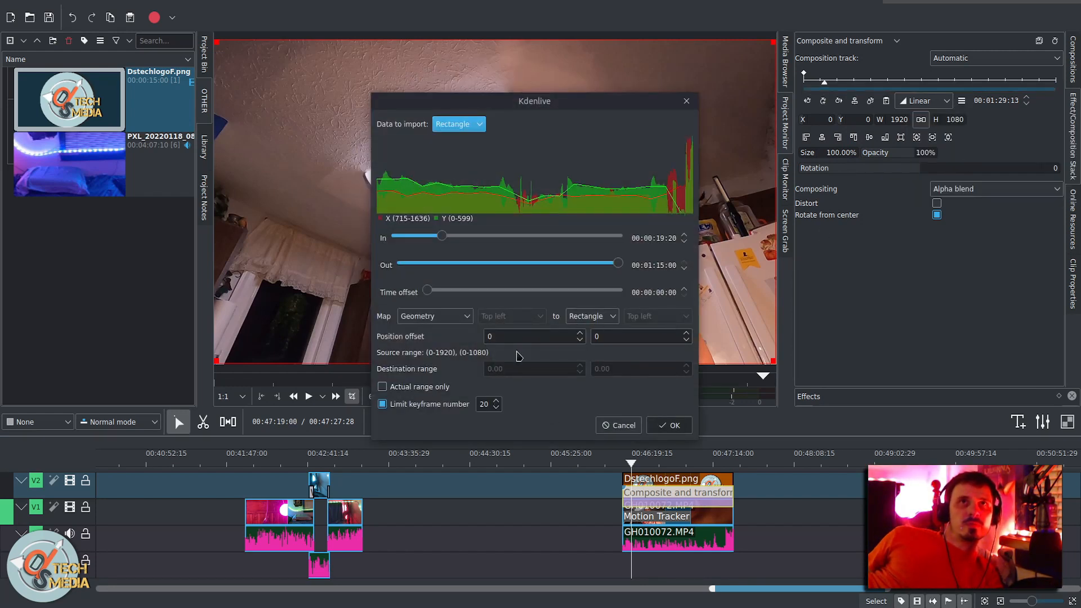
pyautogui.click(668, 425)
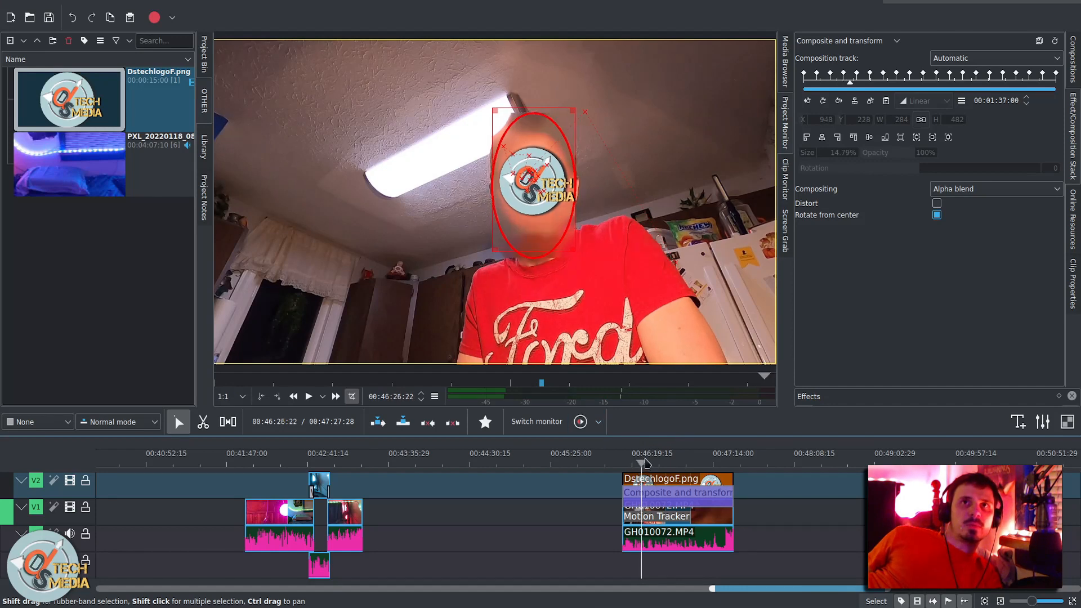
# Delete the logo from V2 and apply a BLUE_TINT.cube LUT to GH010072.MP4
pyautogui.click(683, 453)
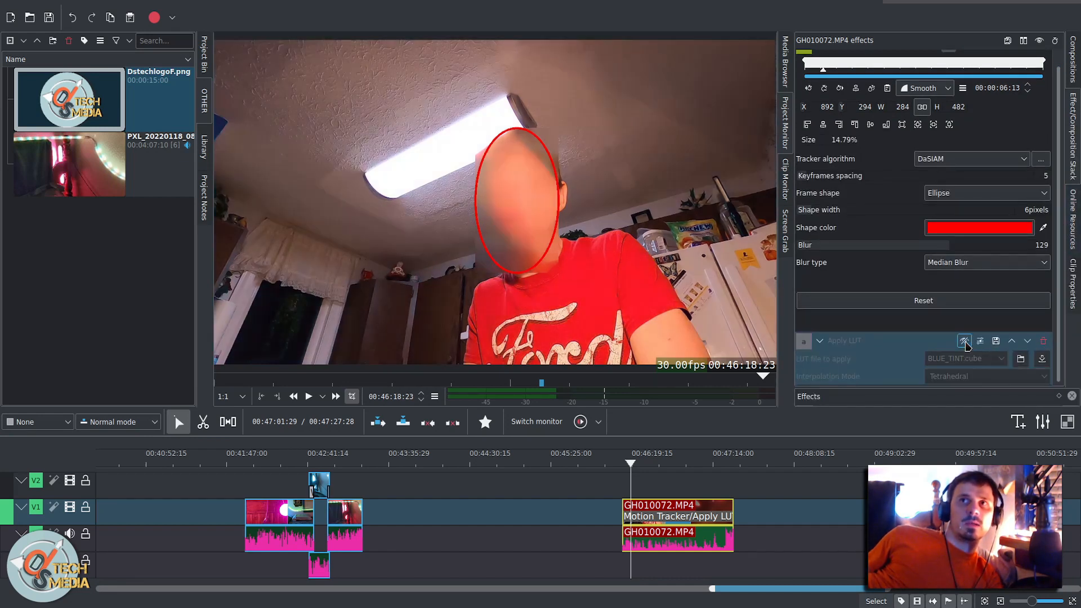
# Compare CINEMATIC, GREEN_TINT and BLUE_TINT LUTs, then settle on CINEMATIC.cube
pyautogui.click(965, 359)
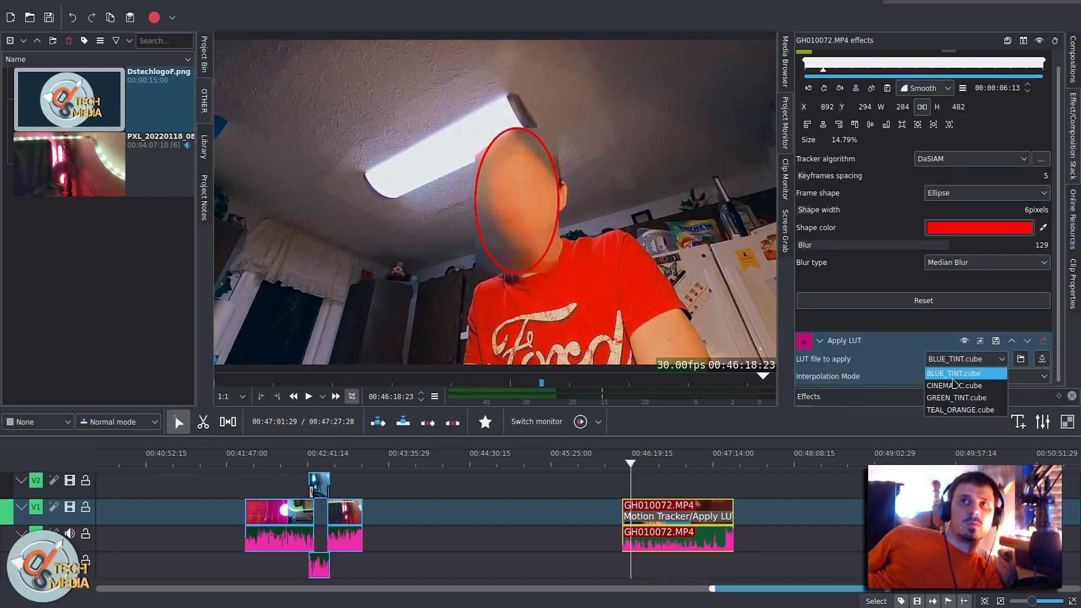
pyautogui.click(955, 386)
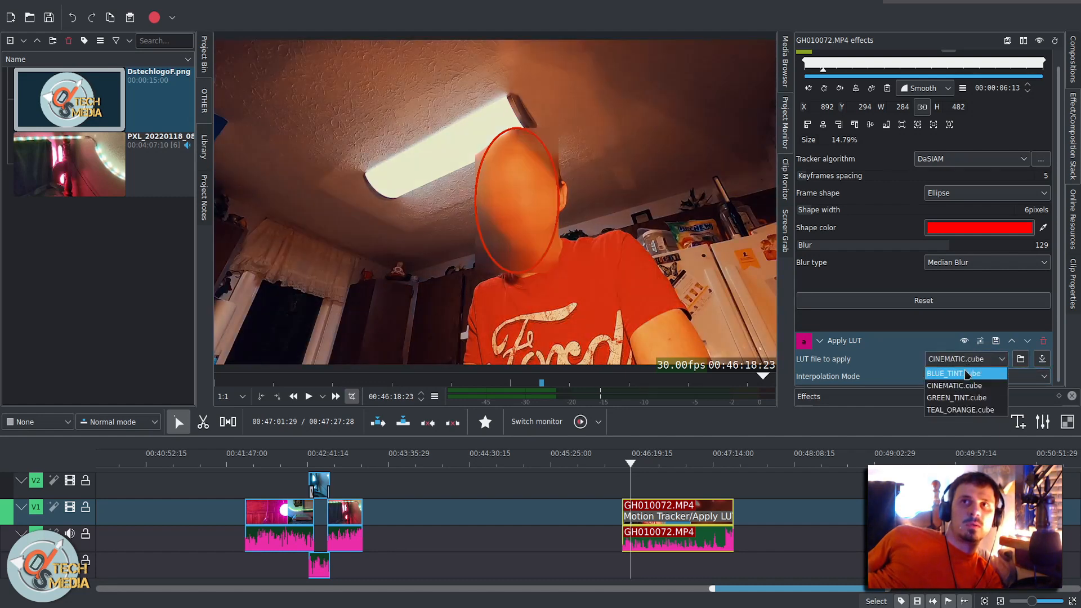
pyautogui.click(957, 397)
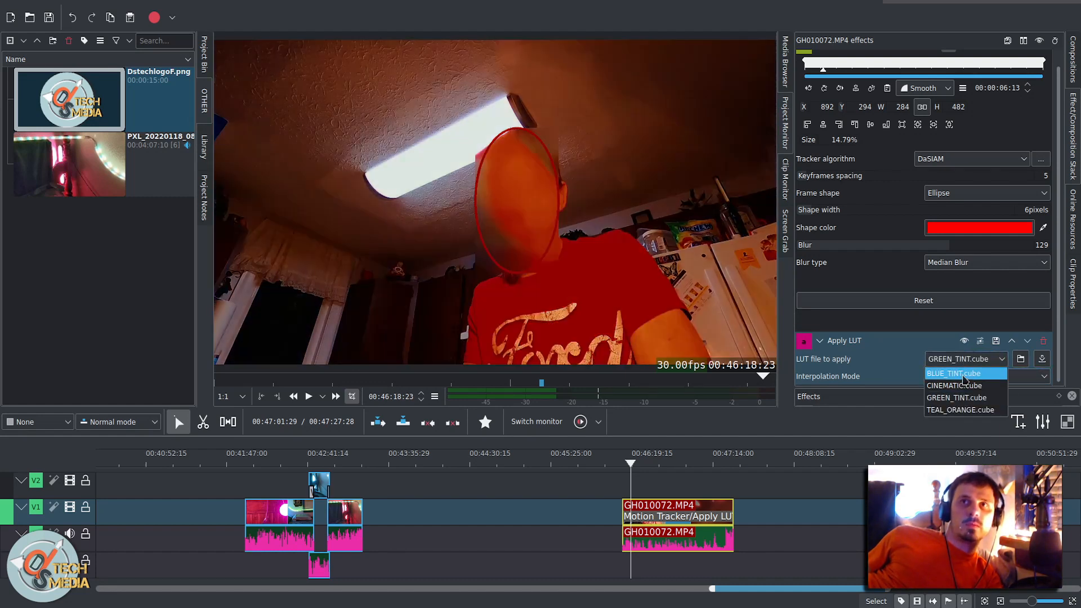
pyautogui.click(965, 375)
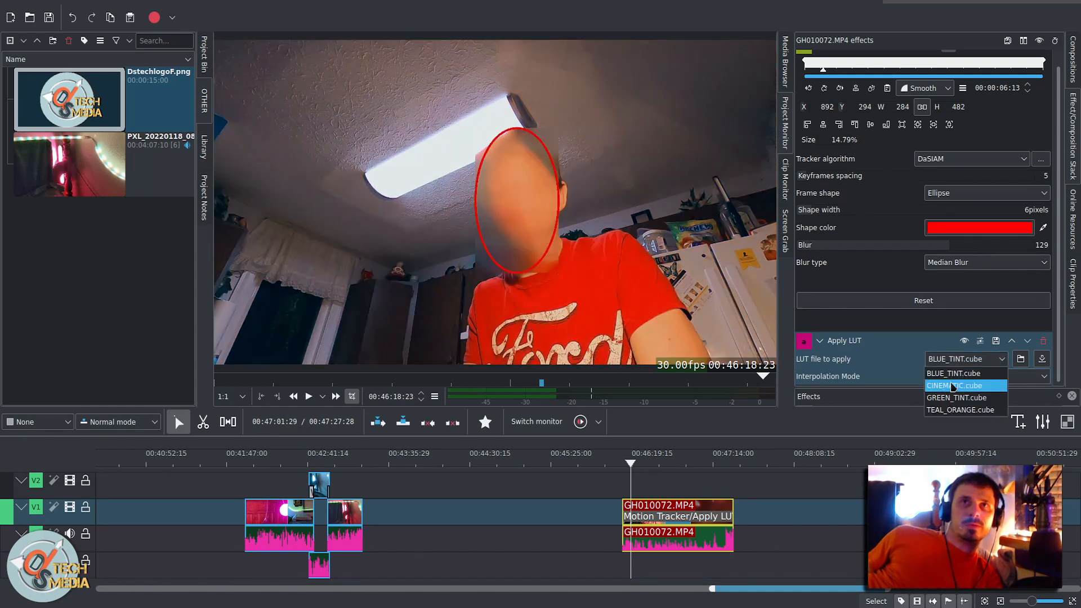
pyautogui.click(955, 385)
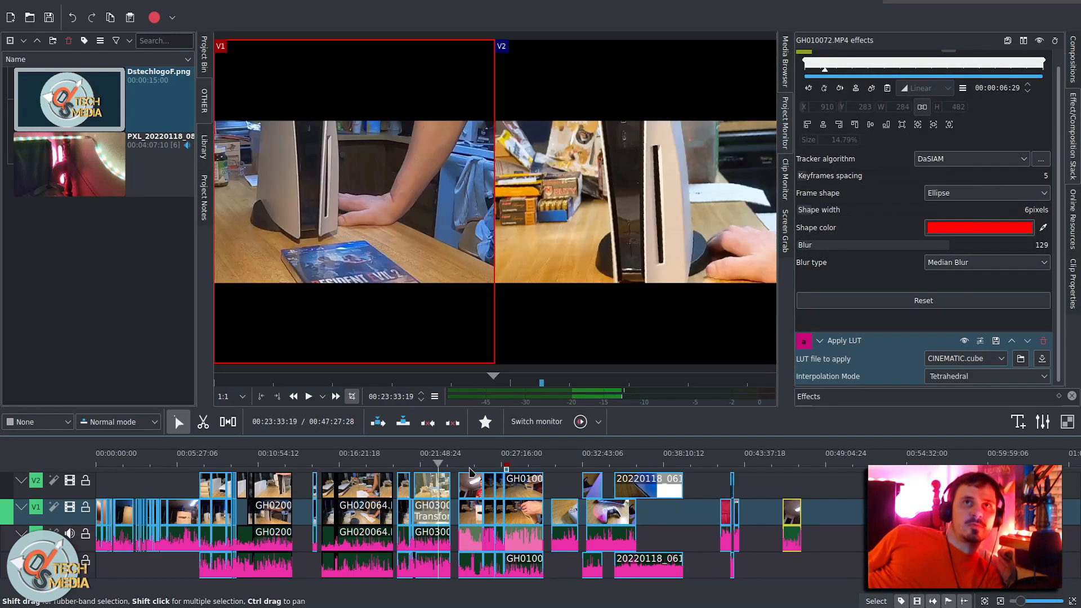
pyautogui.click(309, 396)
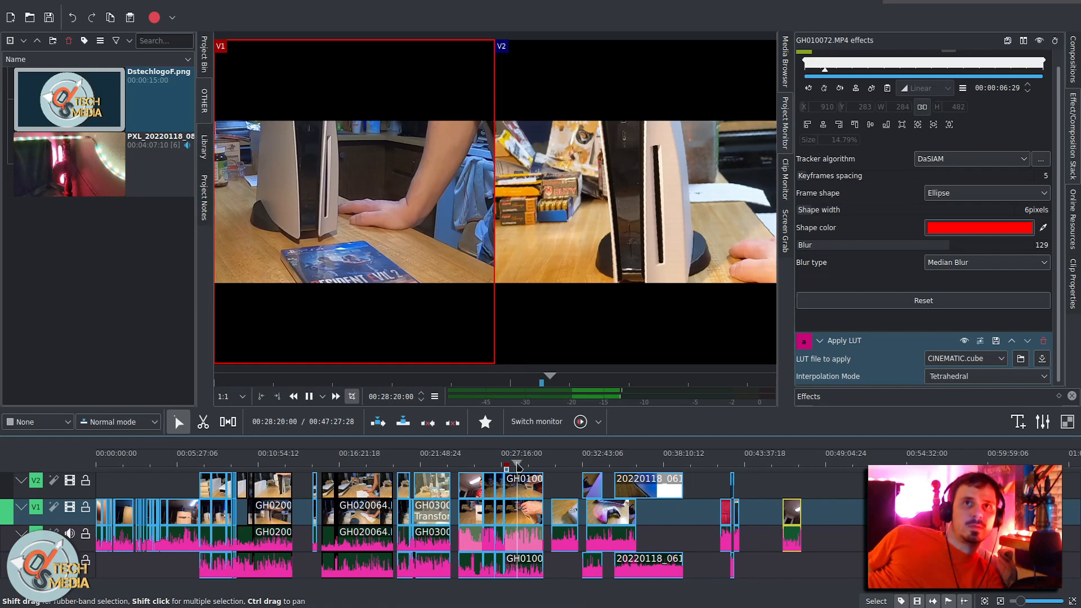
pyautogui.click(344, 472)
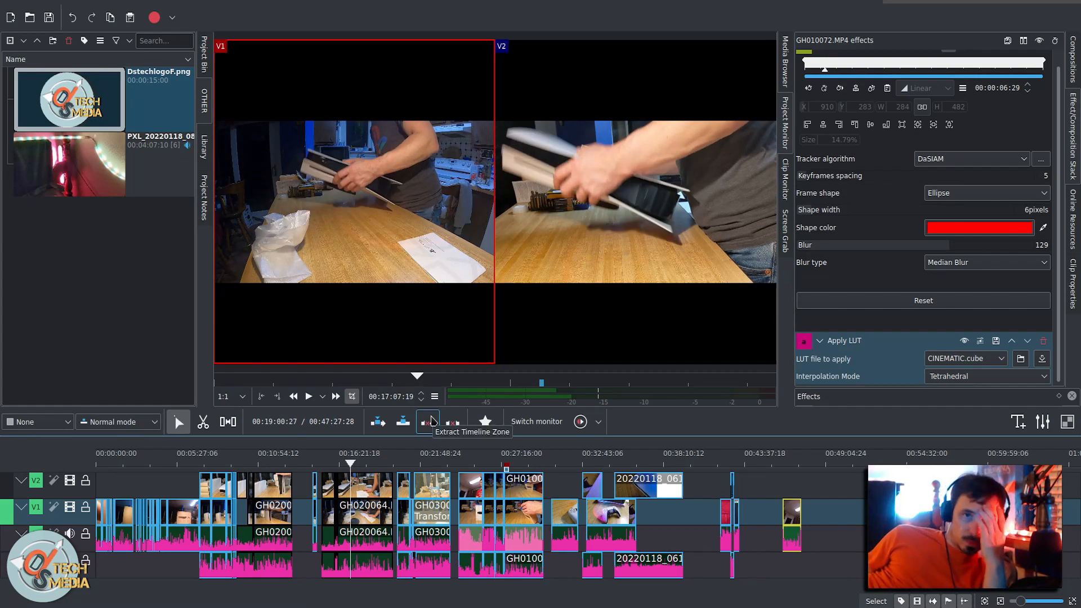
pyautogui.moveTo(764, 432)
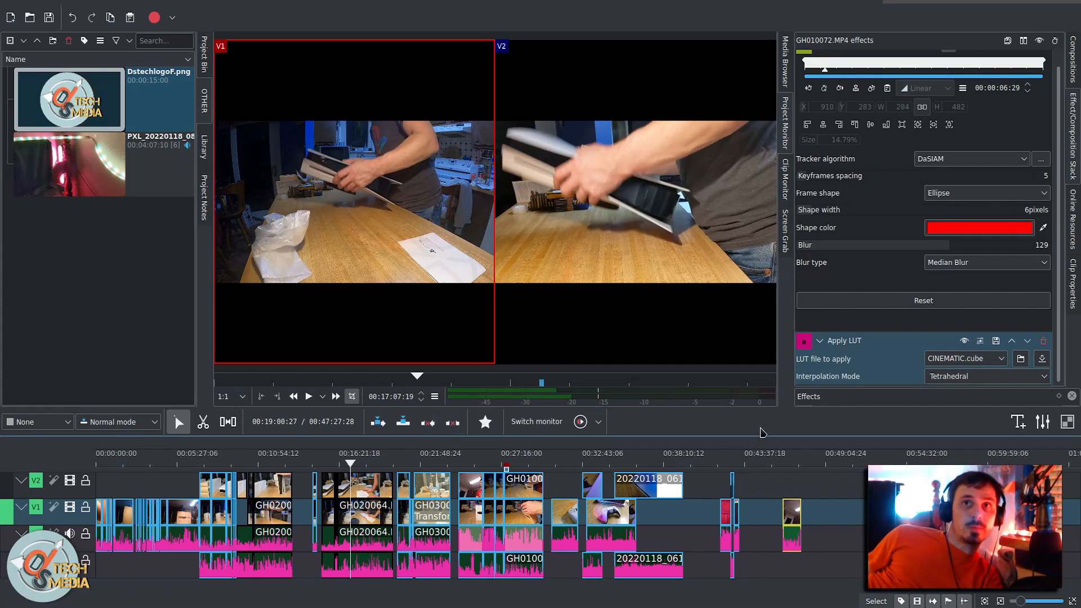